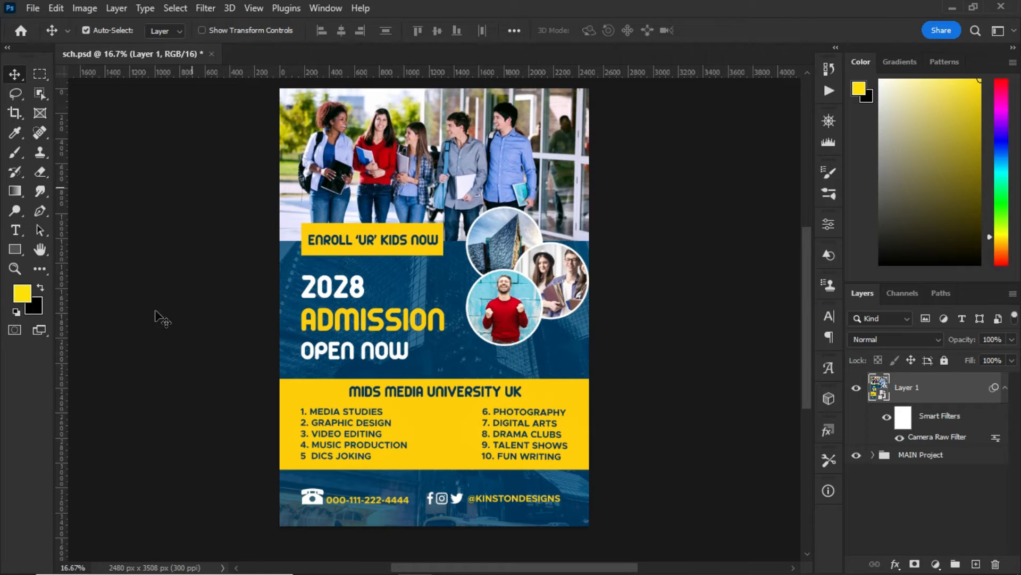
pyautogui.moveTo(321, 158)
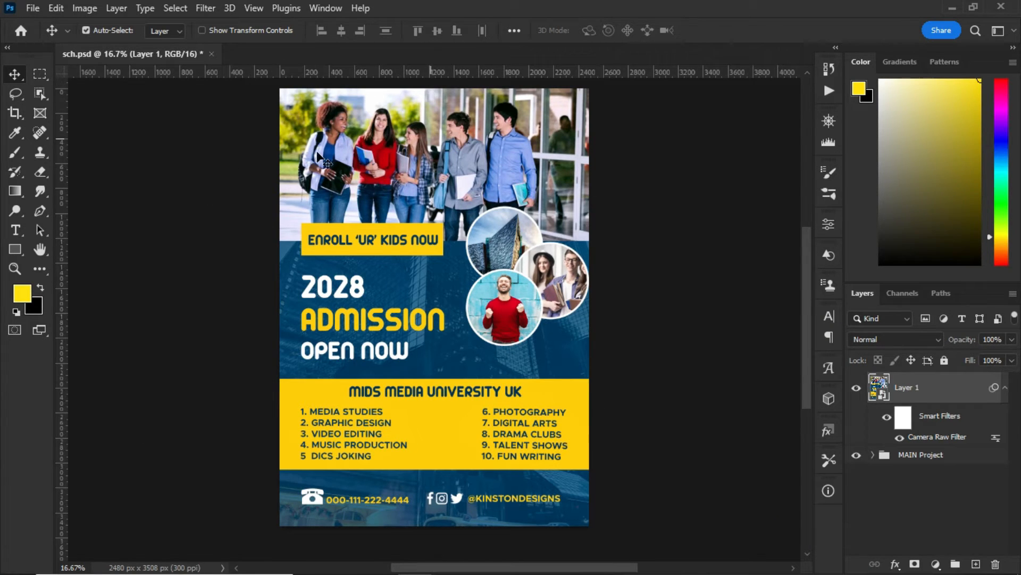
# - Create a new A4 document, 2480 × 3508 px at 300 ppi, 16-bit RGB
pyautogui.scroll(-3)
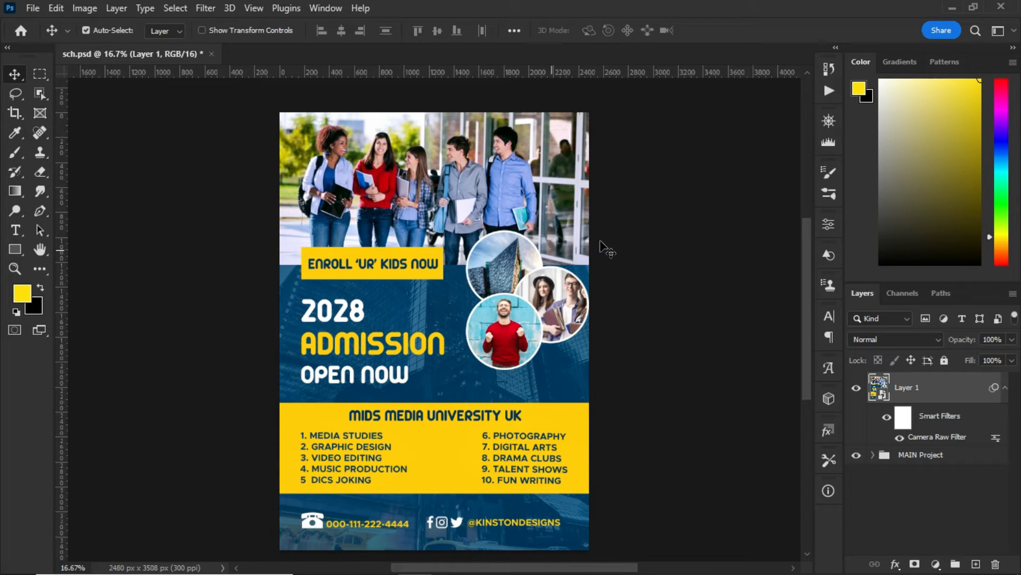
pyautogui.moveTo(457, 254)
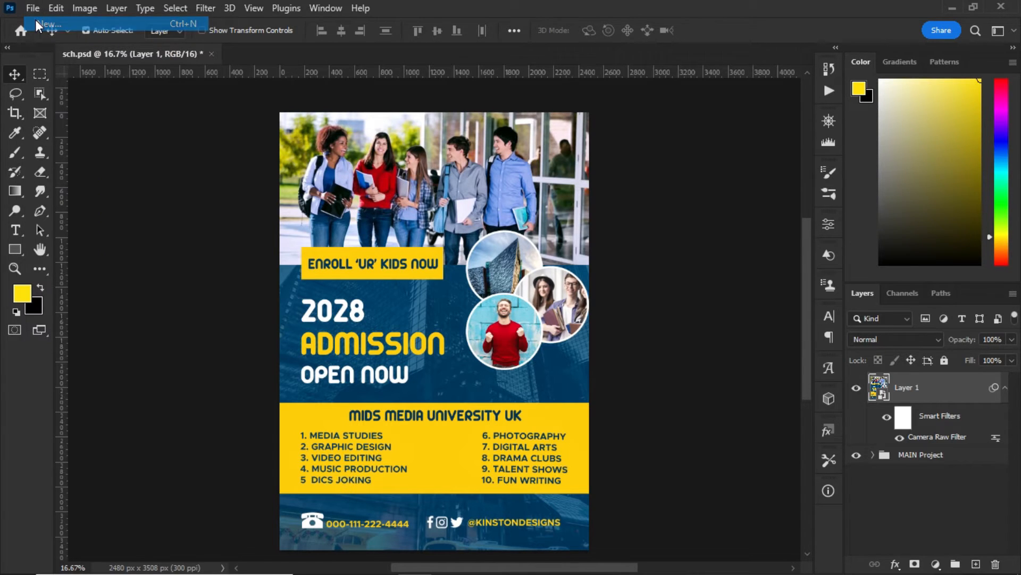
pyautogui.click(48, 25)
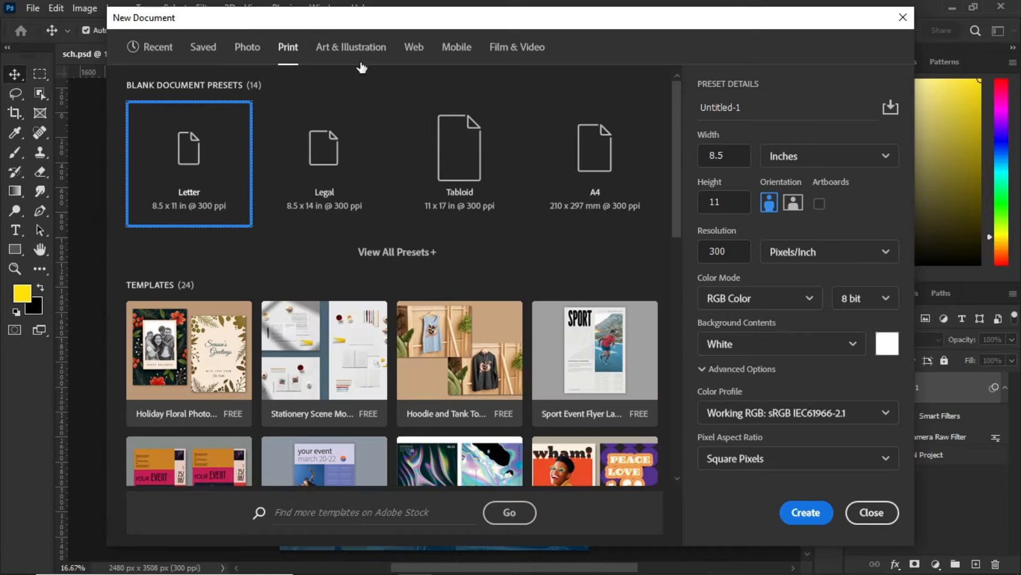
pyautogui.moveTo(593, 163)
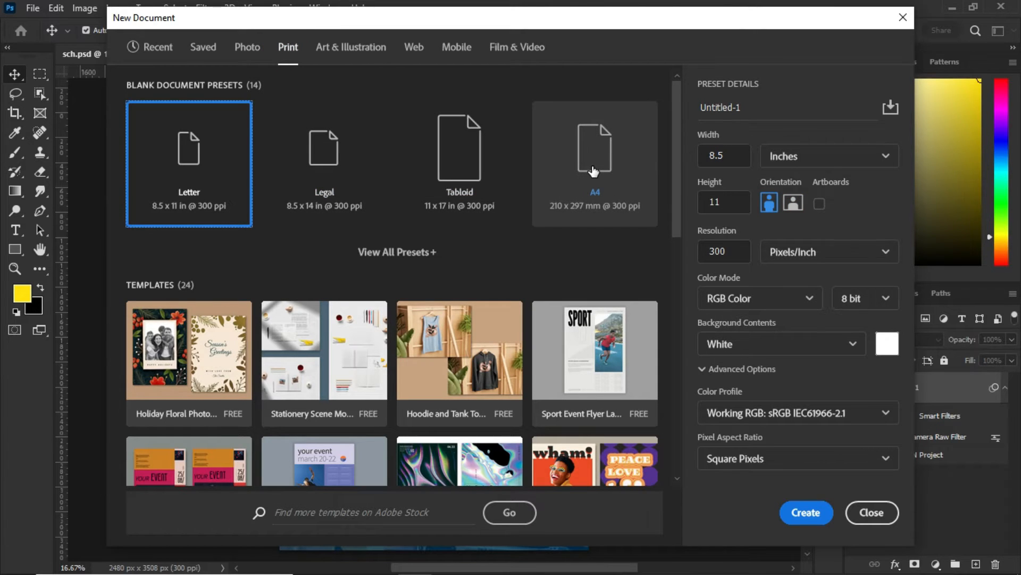
pyautogui.click(594, 163)
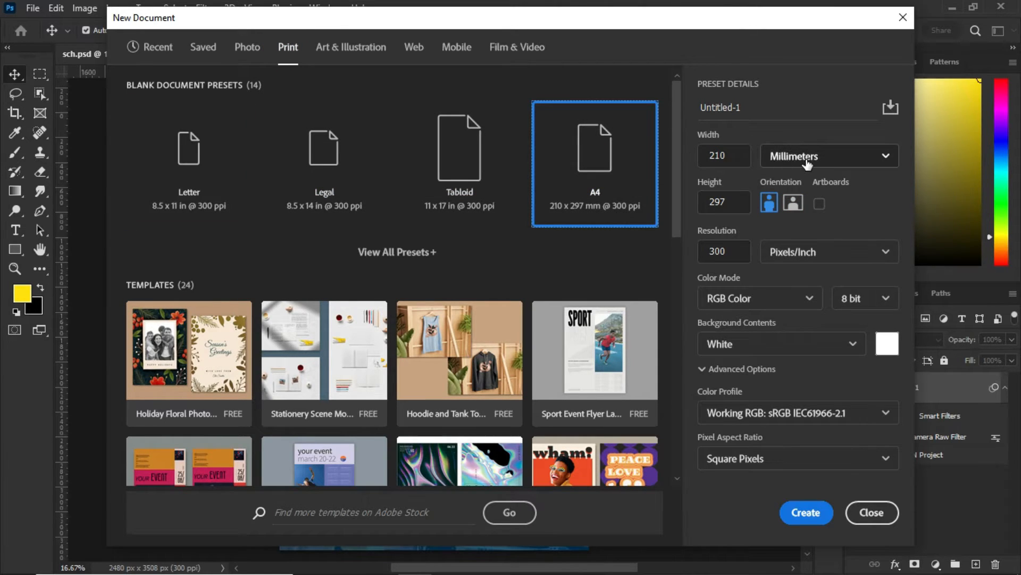
pyautogui.click(828, 156)
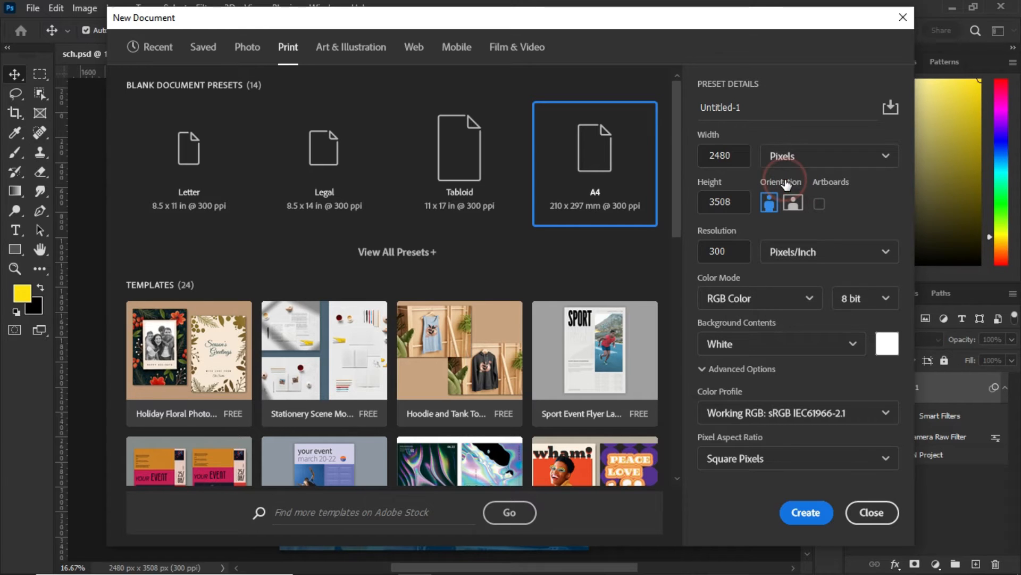
pyautogui.click(865, 298)
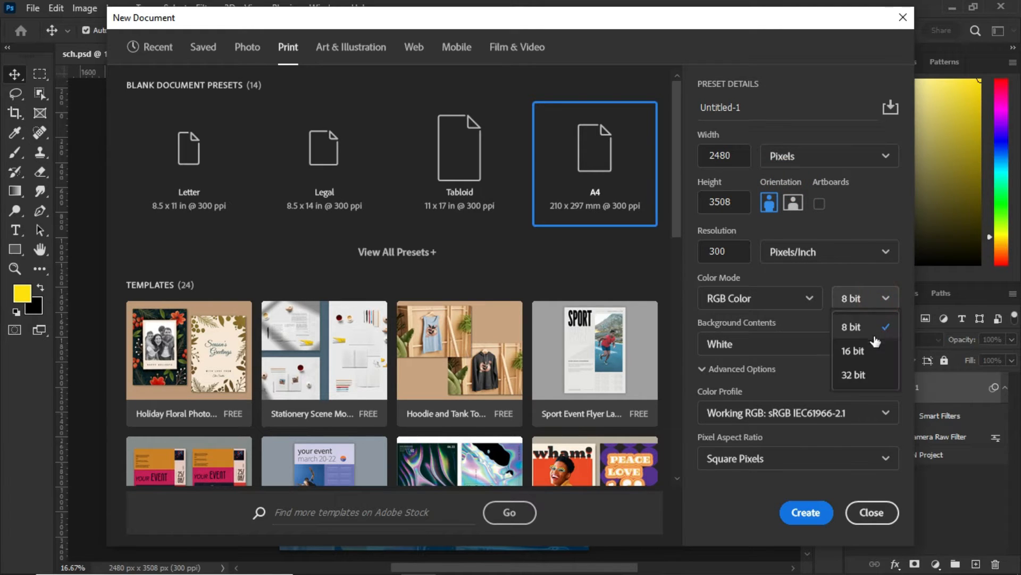
pyautogui.click(853, 350)
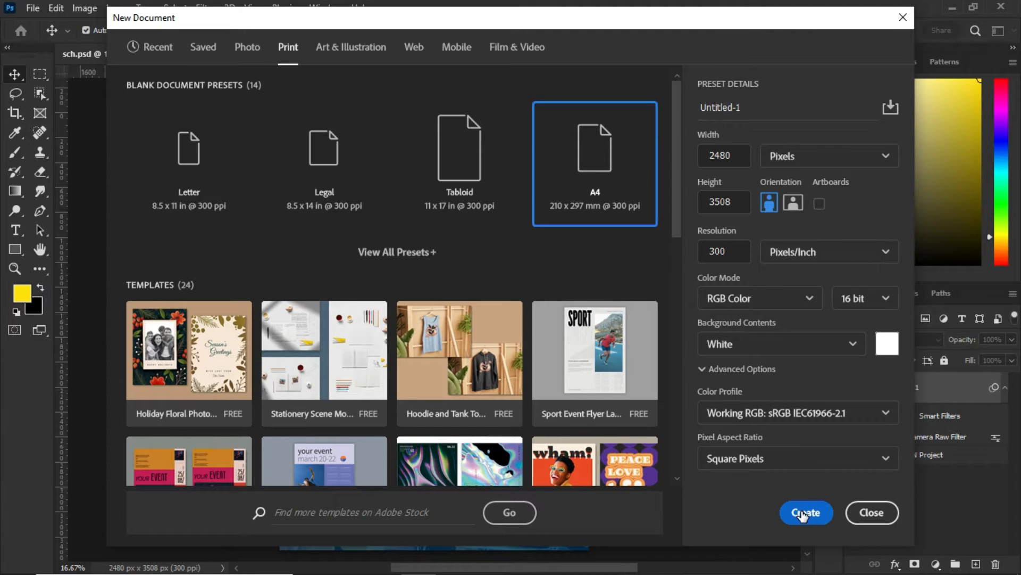
pyautogui.click(806, 512)
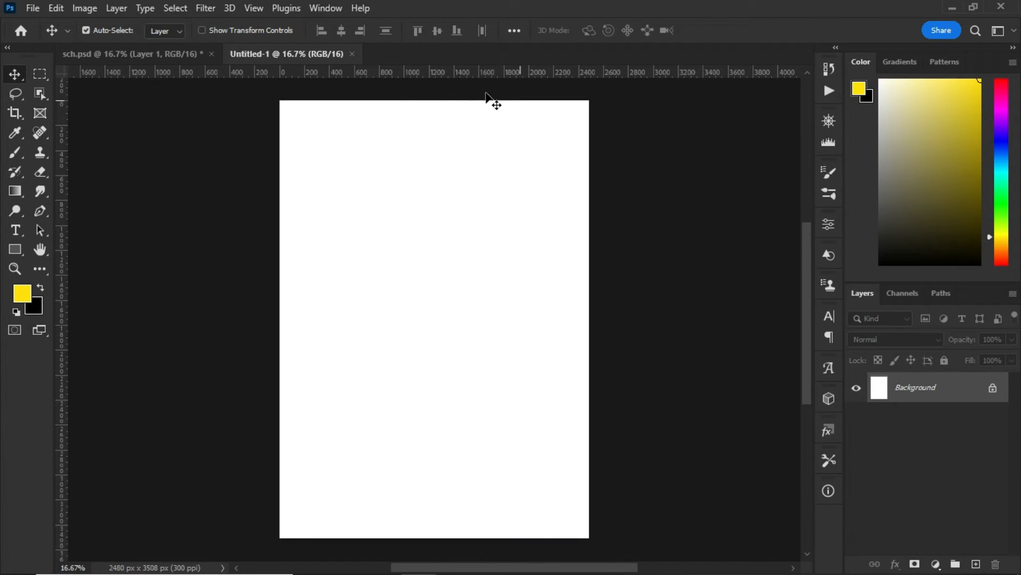
pyautogui.moveTo(365, 75)
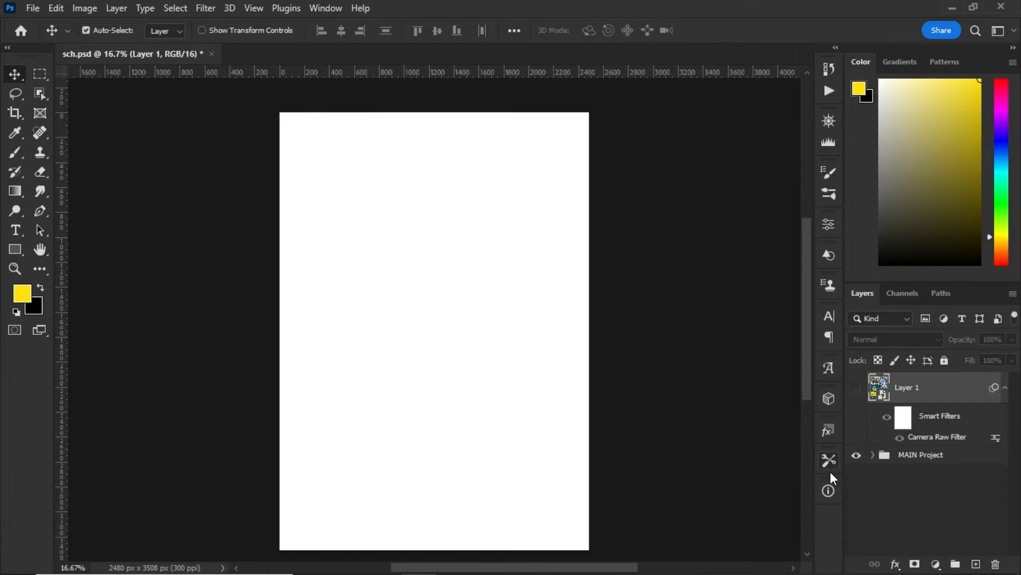
# - Hide the finished flyer Layer 1 and expand MAIN Project and its BG group to show the subgroups
pyautogui.click(922, 454)
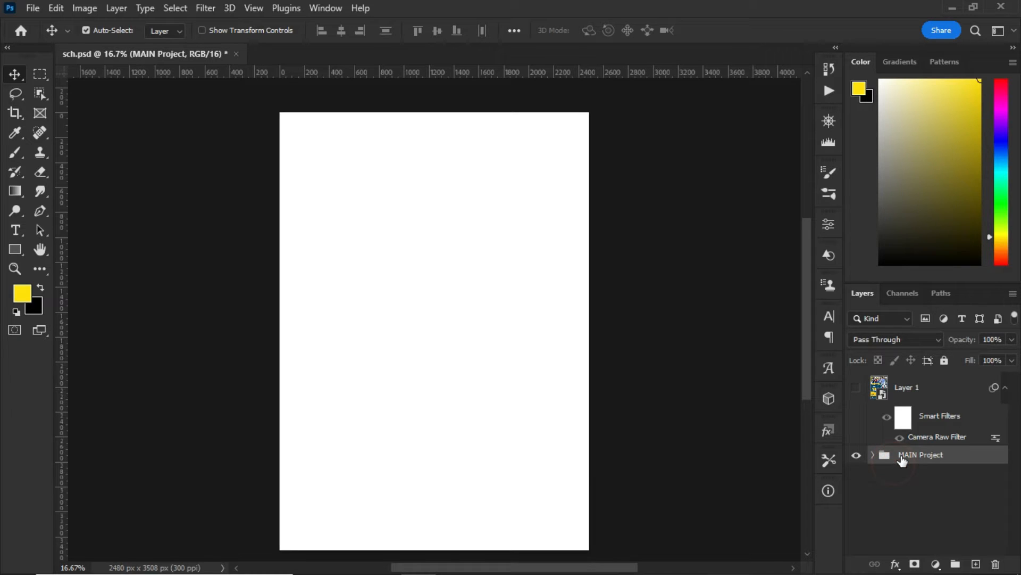
pyautogui.click(873, 454)
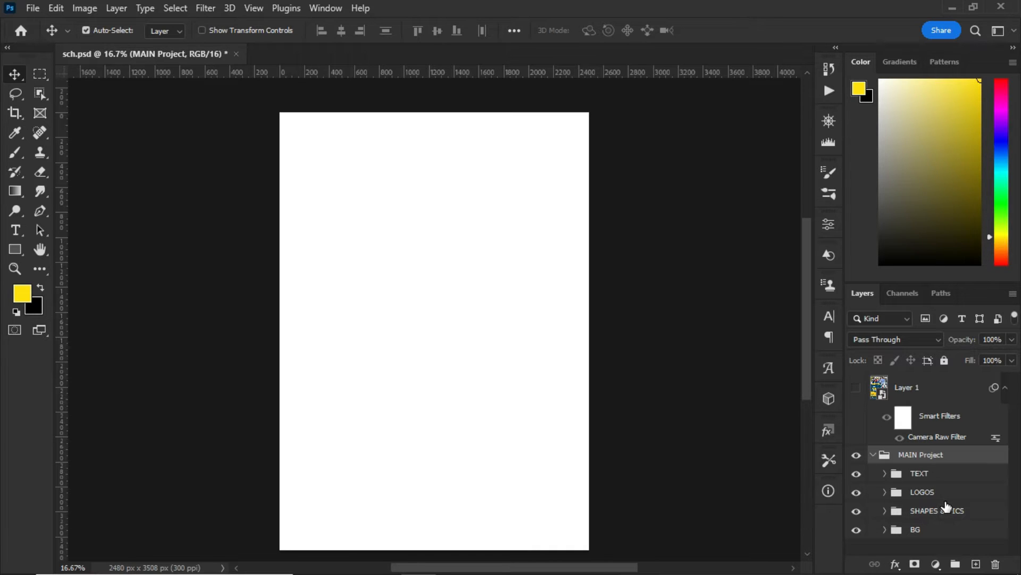
pyautogui.click(856, 387)
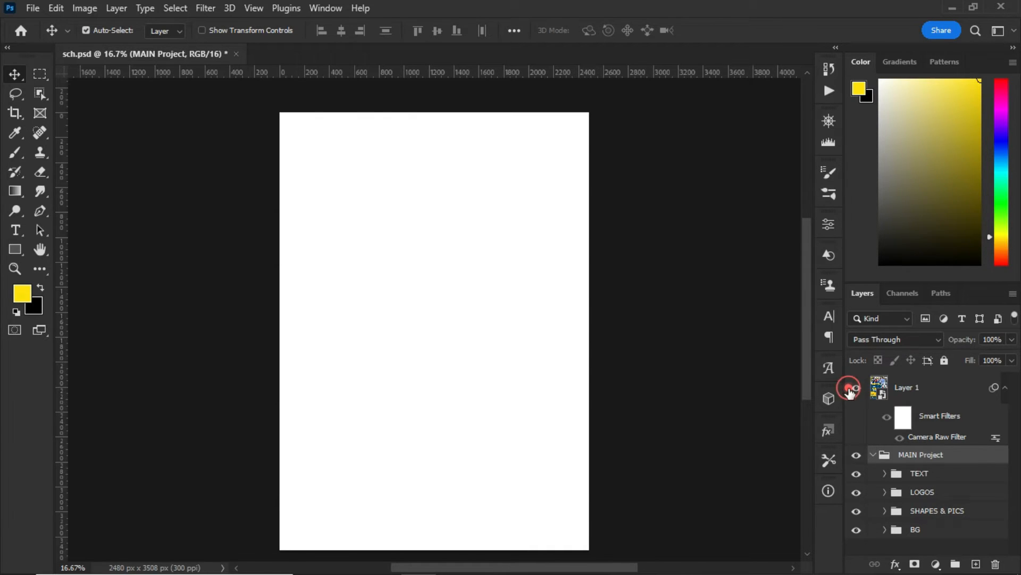
pyautogui.click(856, 387)
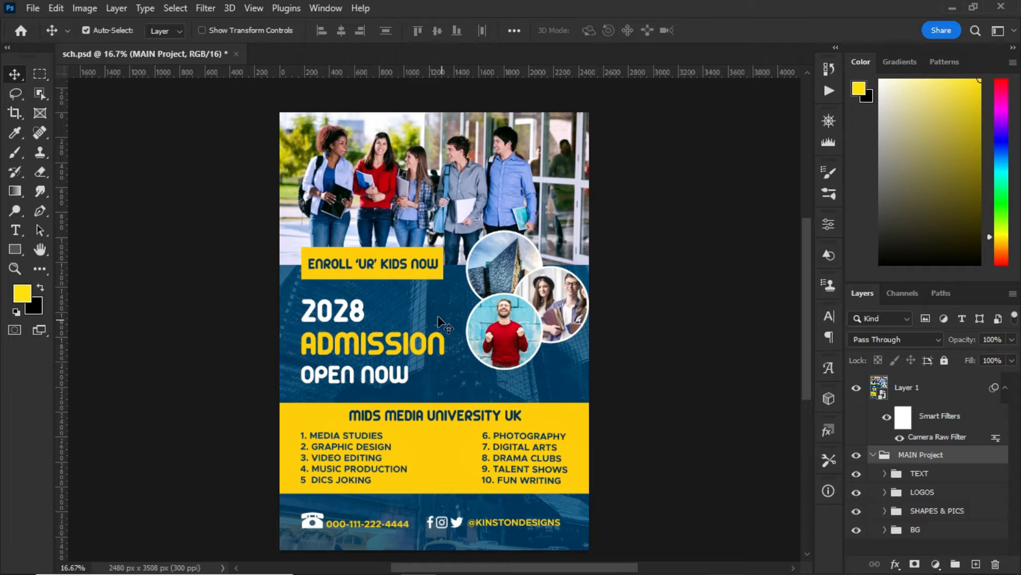
pyautogui.click(856, 387)
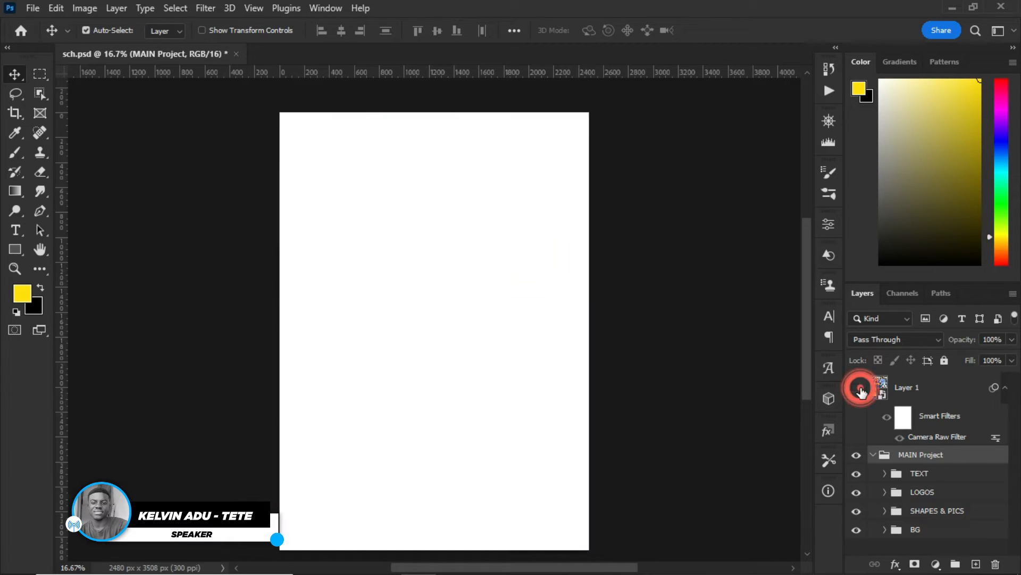
pyautogui.click(856, 387)
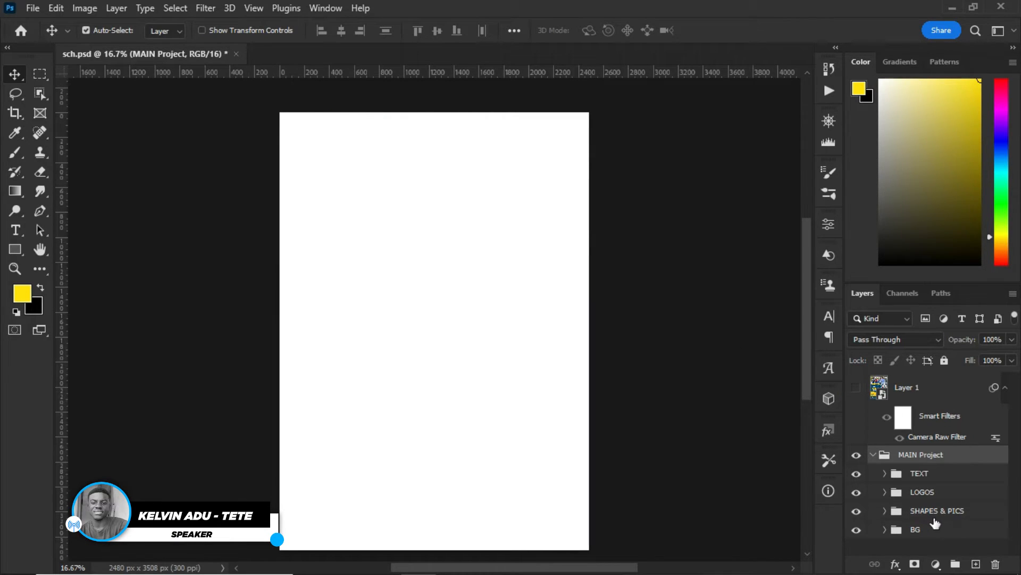
pyautogui.click(884, 529)
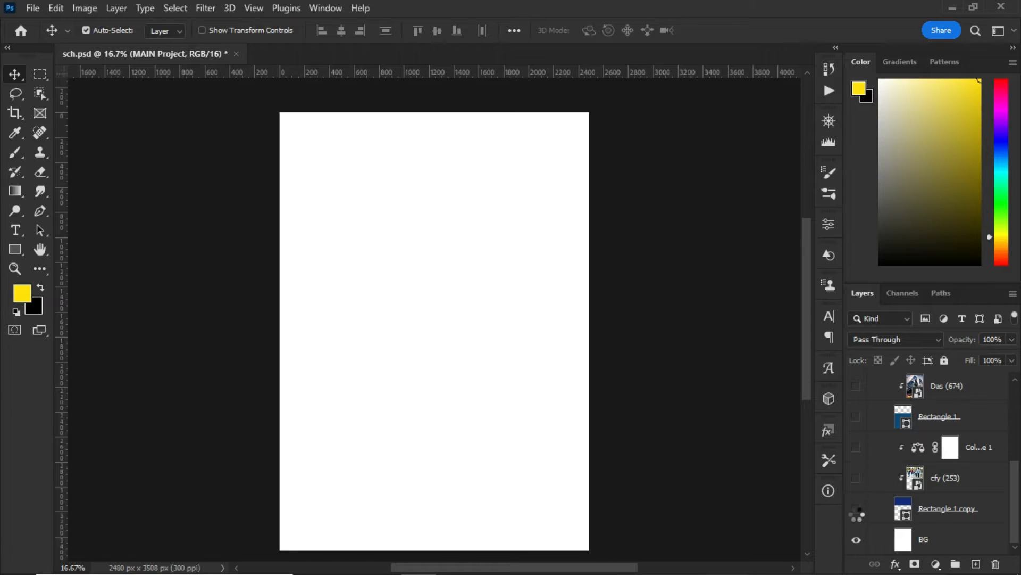
# - Show the navy Rectangle 1 copy band and release the new yellow Rectangle 4 from its clipping mask
pyautogui.click(857, 509)
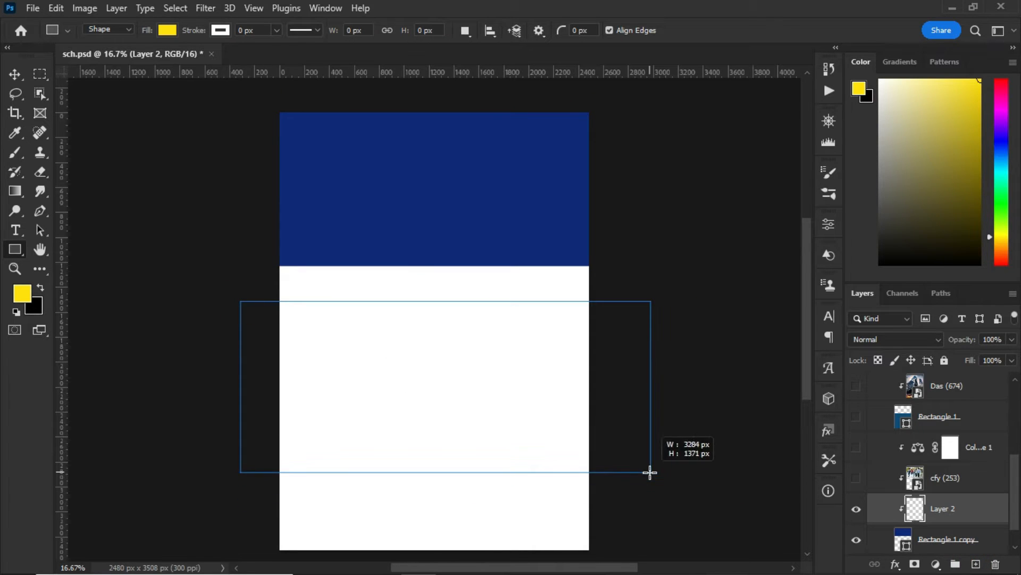
pyautogui.rightClick(942, 508)
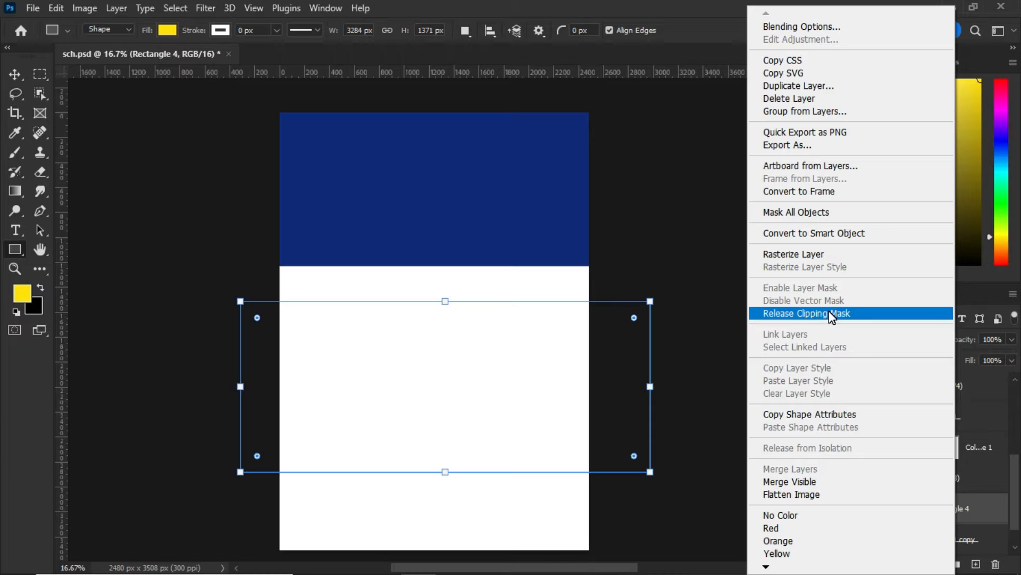
pyautogui.click(805, 313)
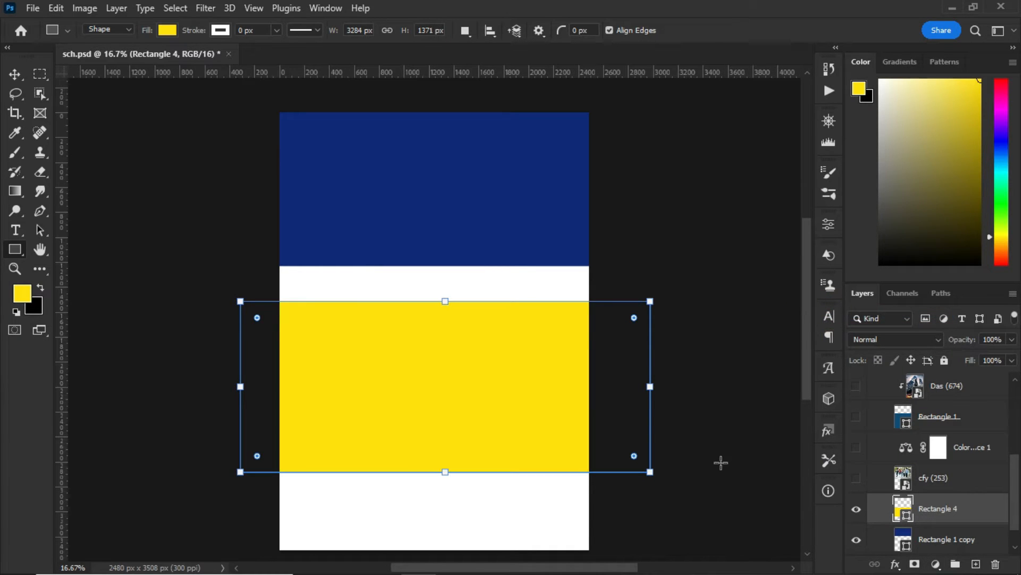
pyautogui.moveTo(453, 384)
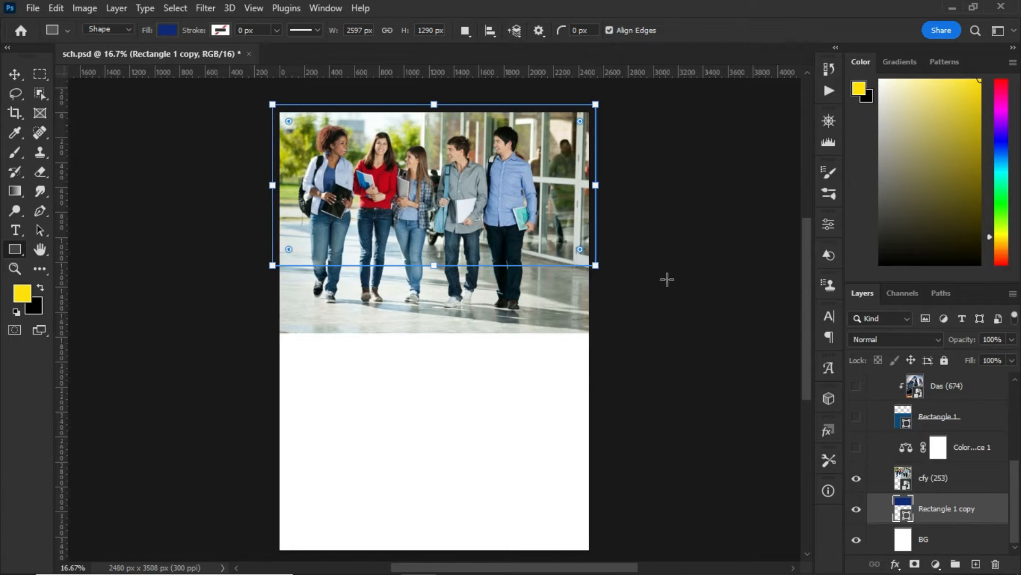
# - Select the cfy (253) student photo layer so it fills the navy header band
pyautogui.click(15, 74)
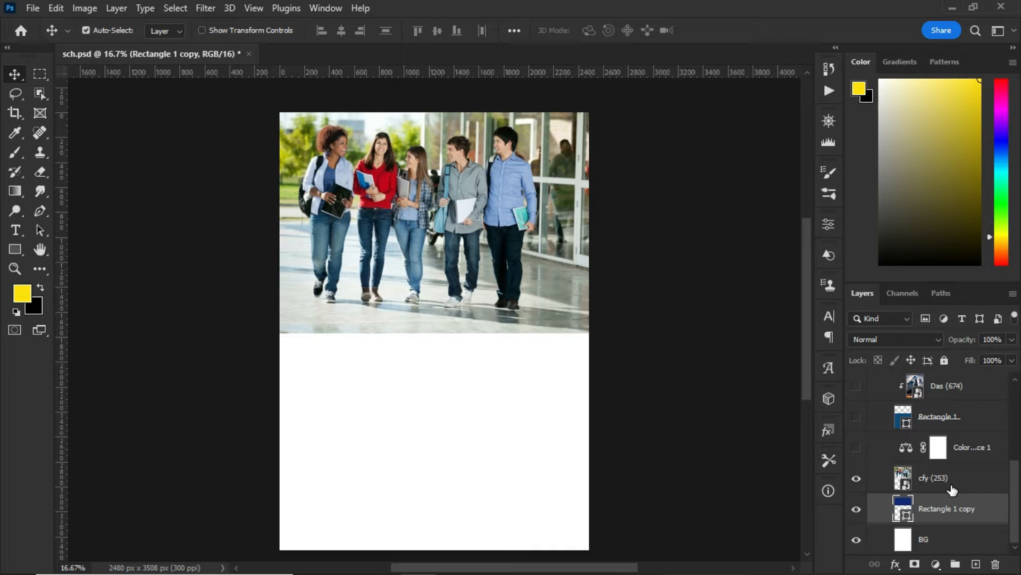
pyautogui.click(939, 477)
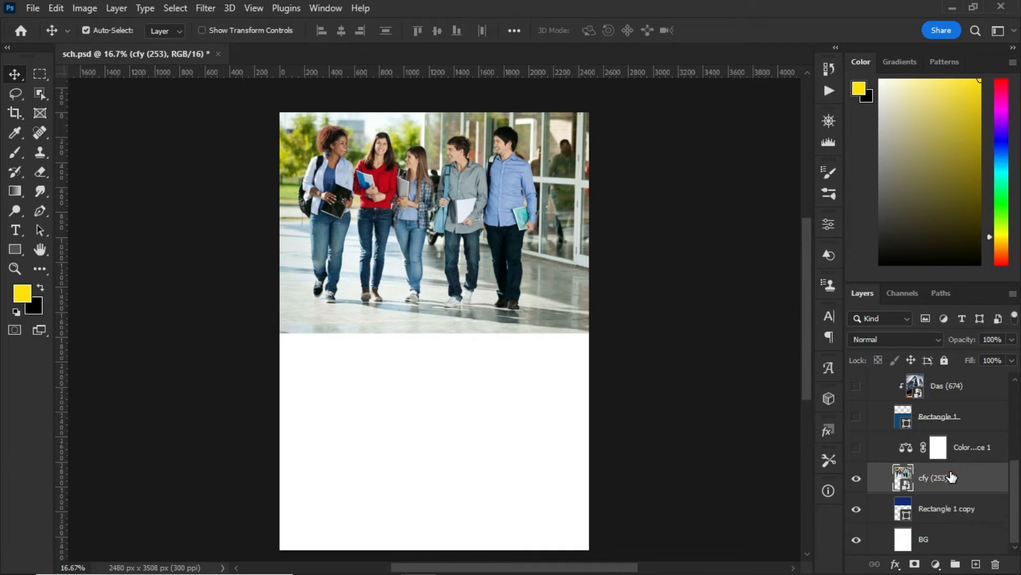
pyautogui.rightClick(938, 478)
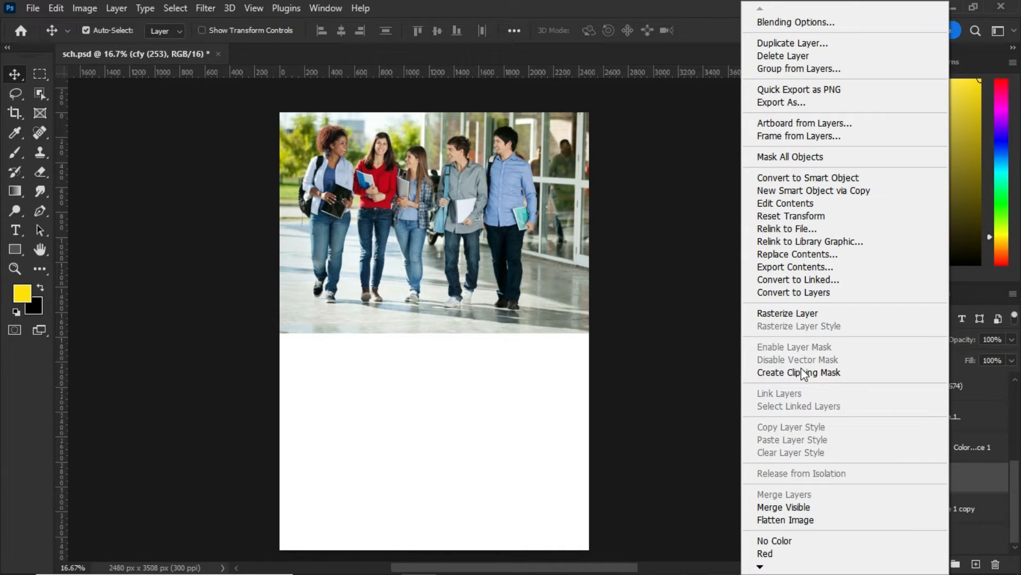
pyautogui.moveTo(820, 372)
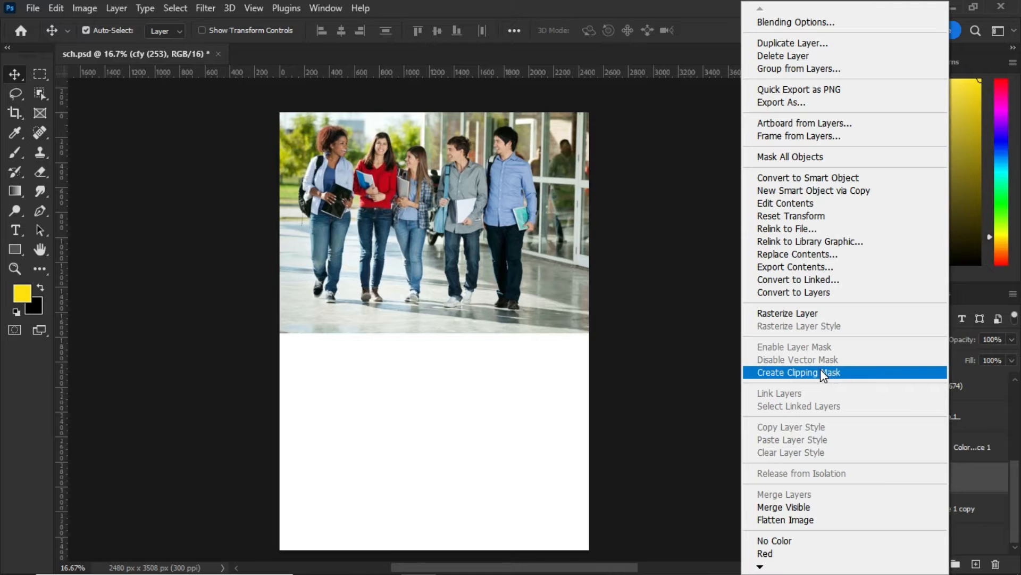
pyautogui.click(798, 372)
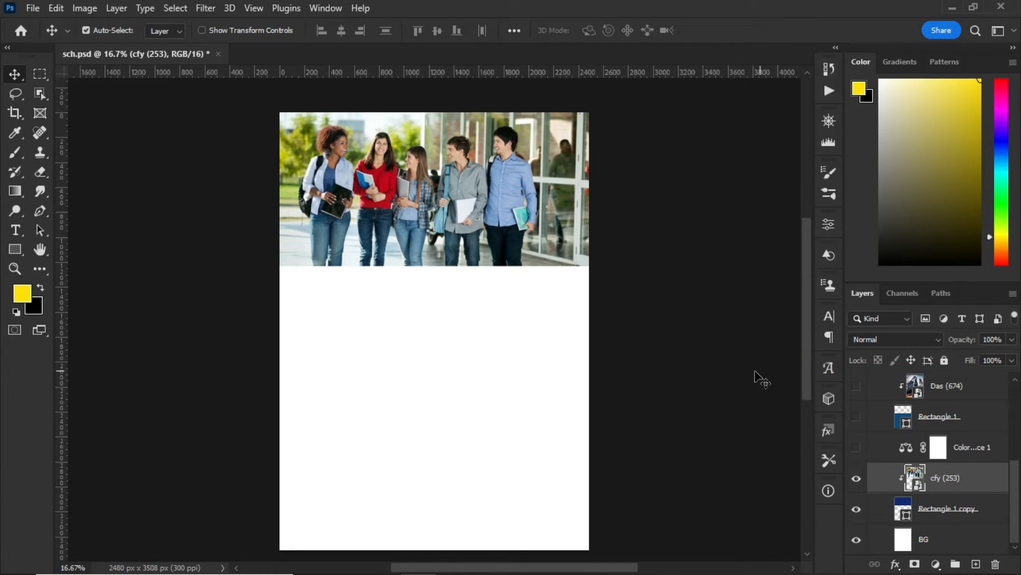
pyautogui.moveTo(3, 460)
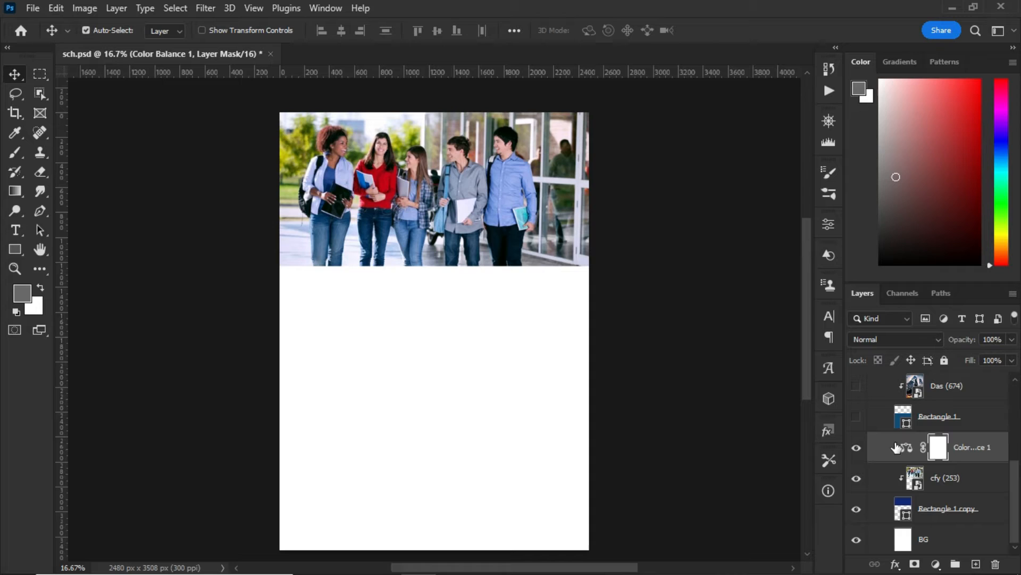
pyautogui.moveTo(960, 453)
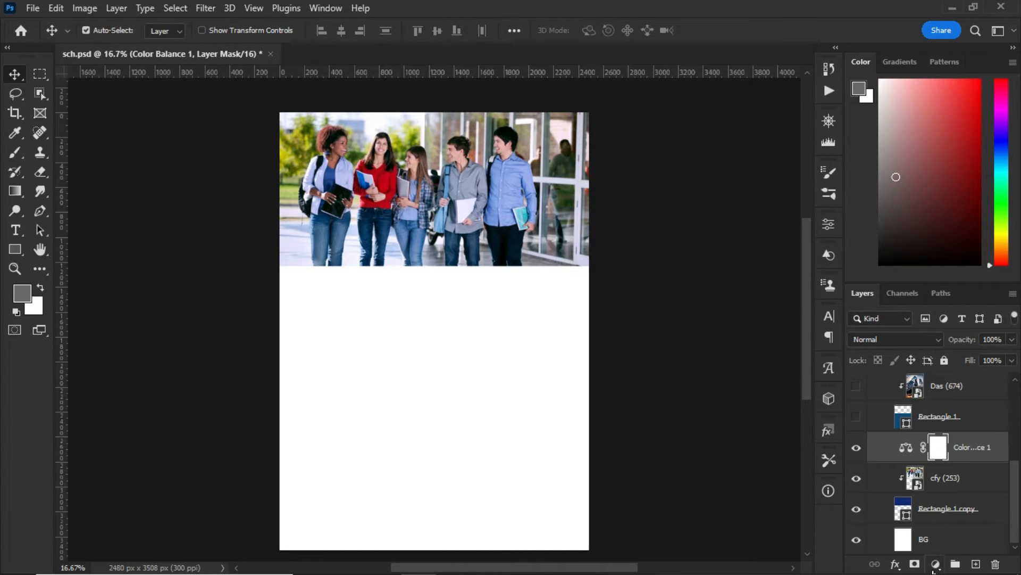
# - Add a Color Balance adjustment: Midtones +19/-4/+24, Highlights +1/-6/+17, Shadows -2/+21/+9
pyautogui.click(935, 564)
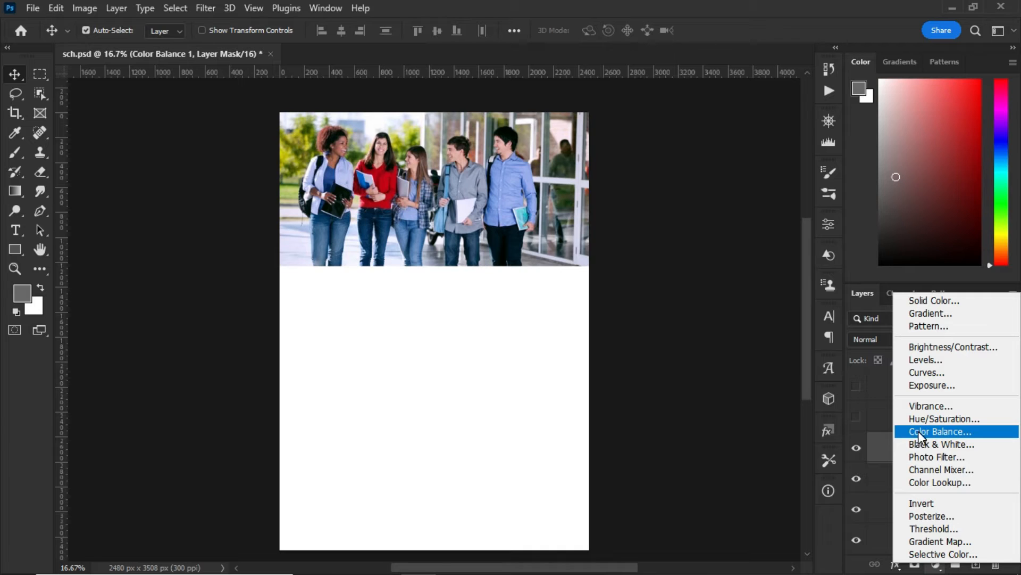
pyautogui.click(939, 431)
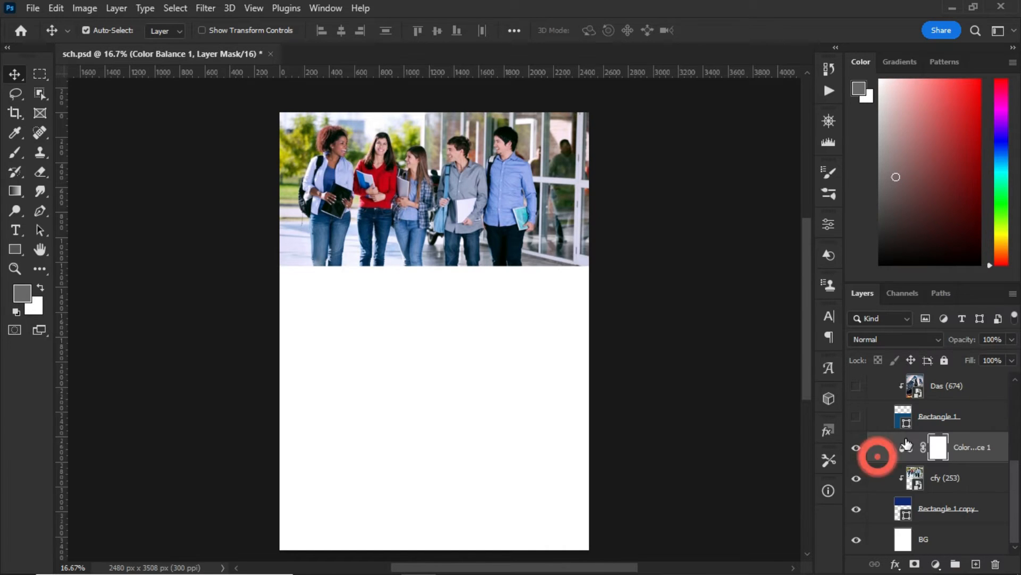
pyautogui.click(906, 446)
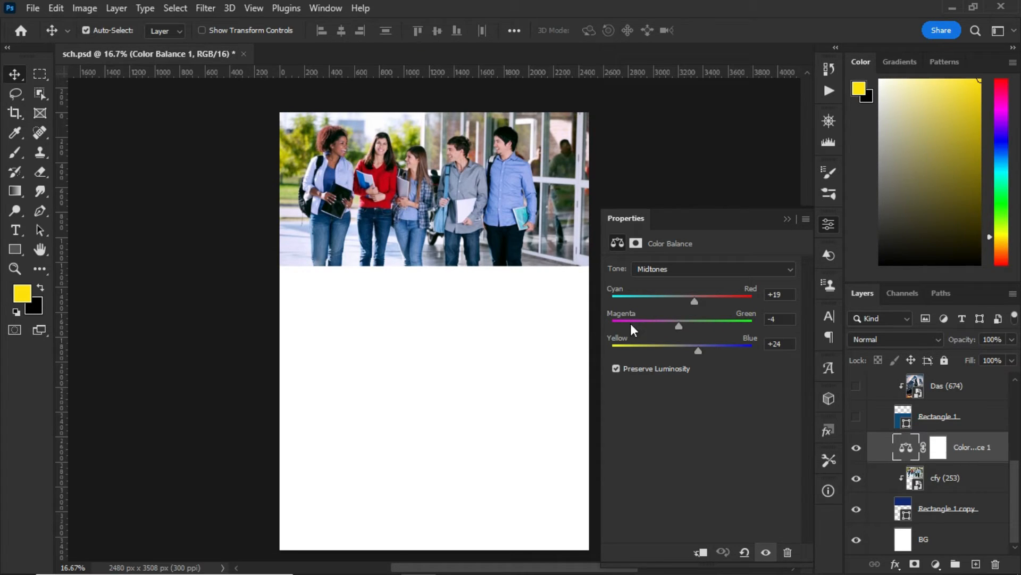
pyautogui.moveTo(632, 358)
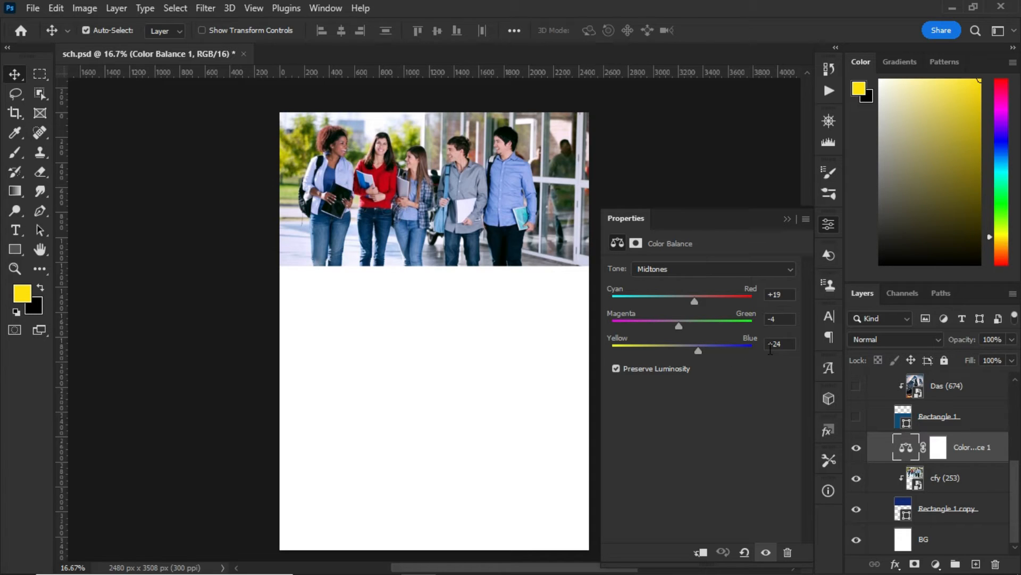
pyautogui.click(713, 268)
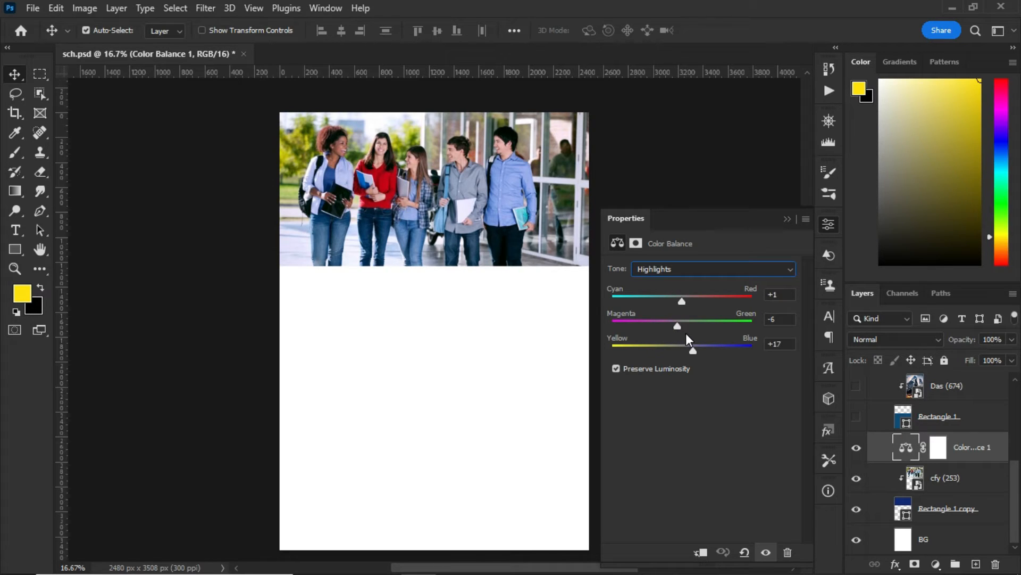
pyautogui.moveTo(629, 350)
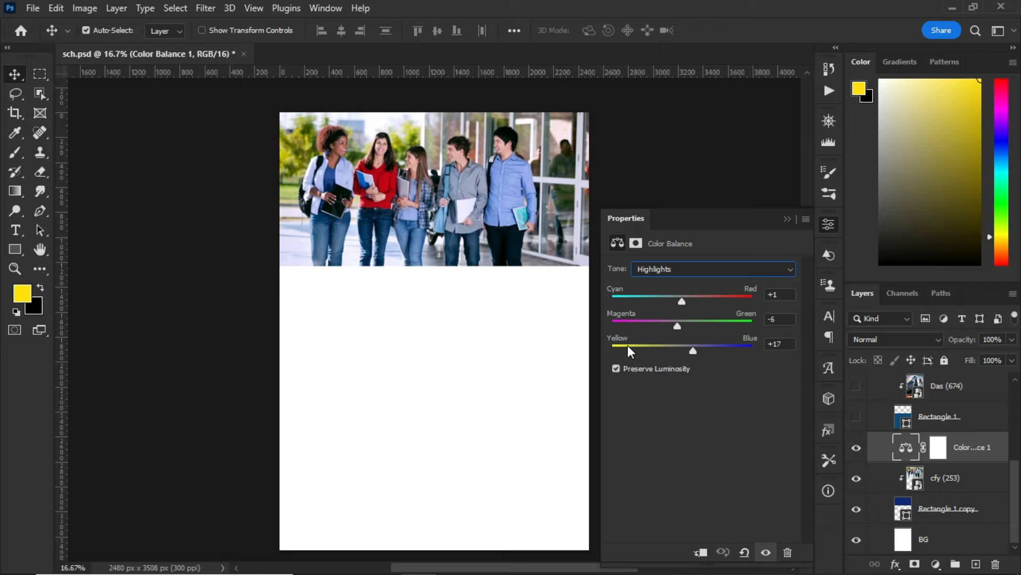
pyautogui.moveTo(709, 298)
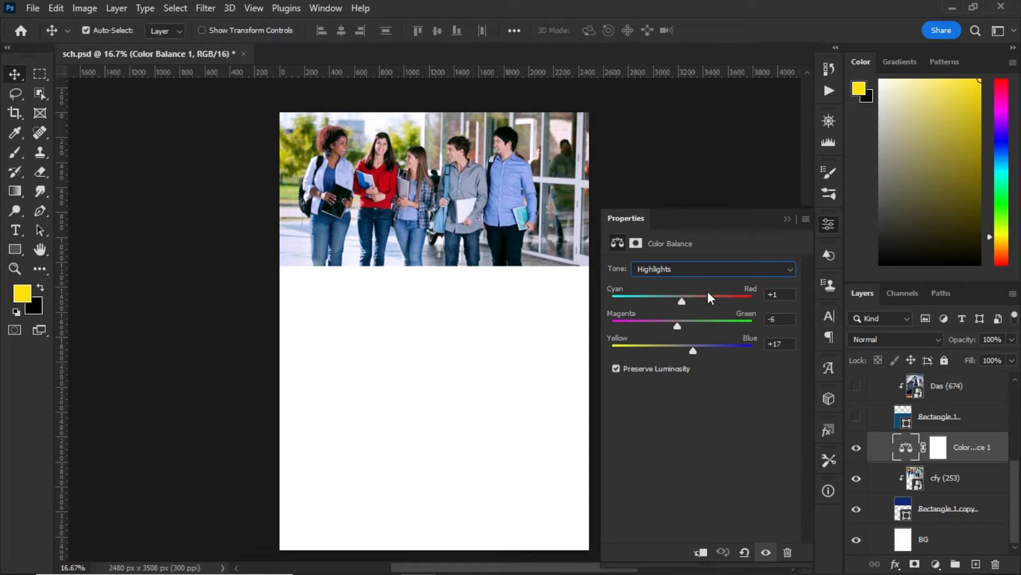
pyautogui.click(713, 268)
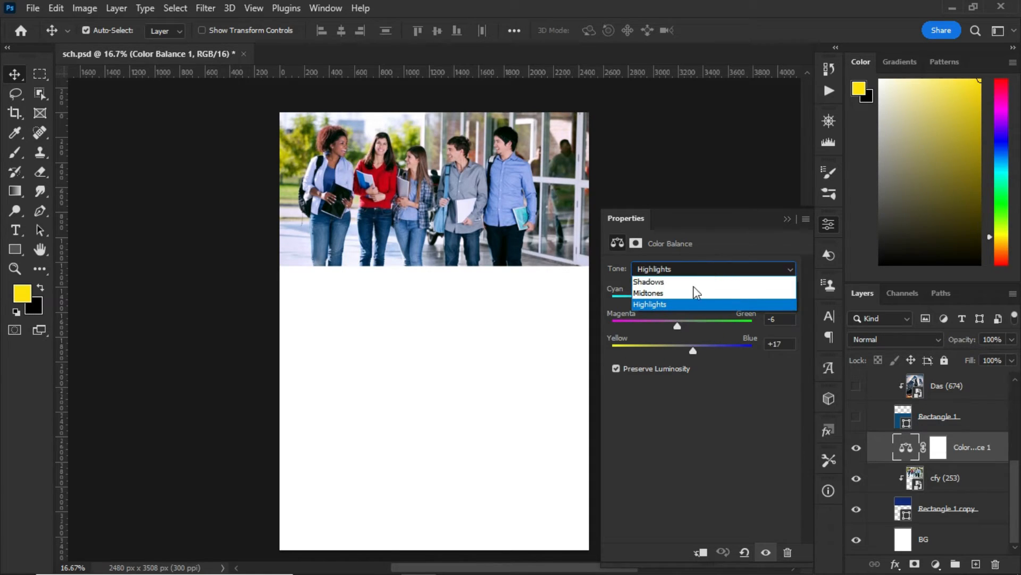
pyautogui.click(648, 281)
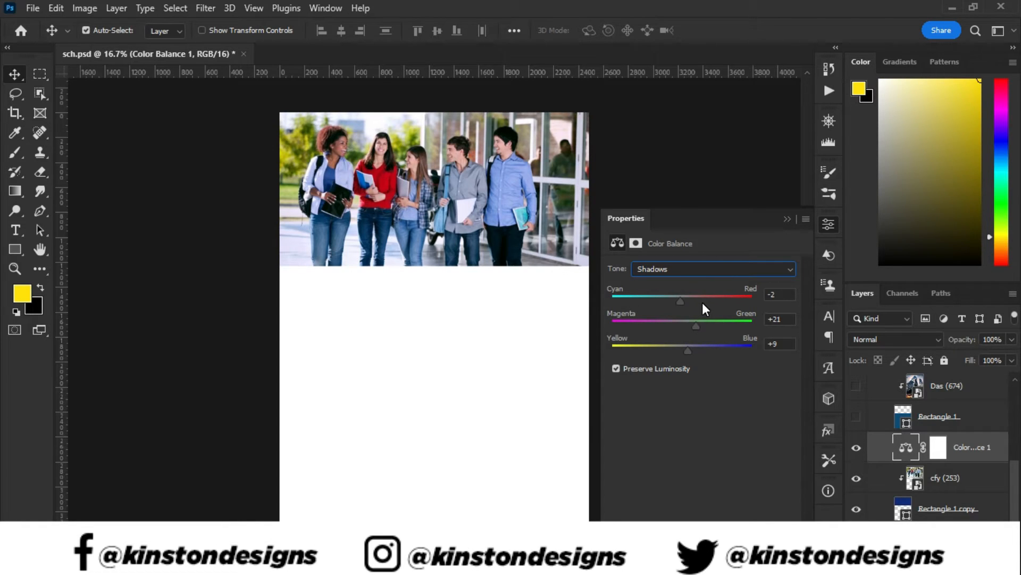
pyautogui.moveTo(655, 332)
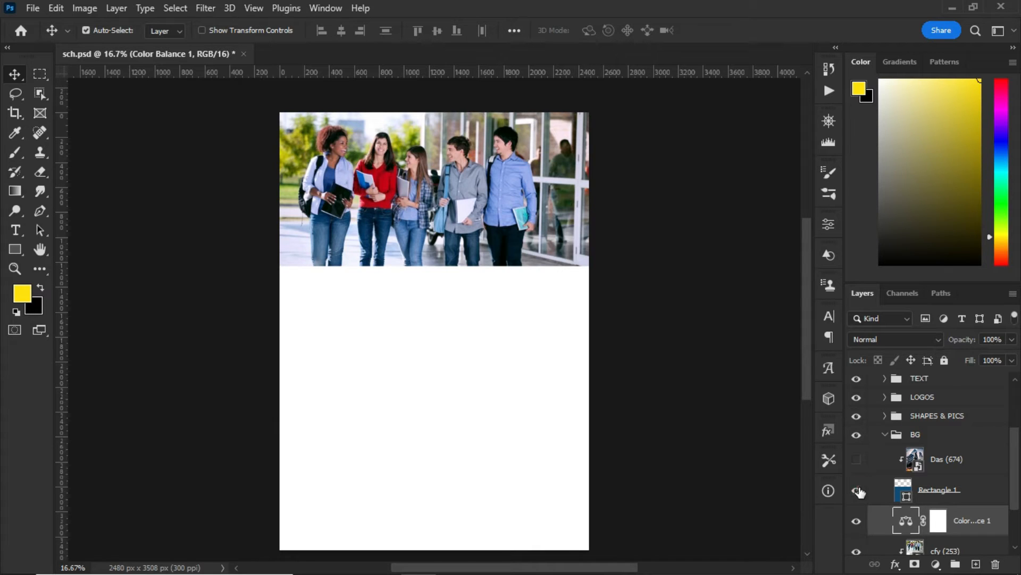
# - Show the blue Rectangle 1 panel, delete the stray yellow rectangle, revealing the Das (674) building photo
pyautogui.click(857, 489)
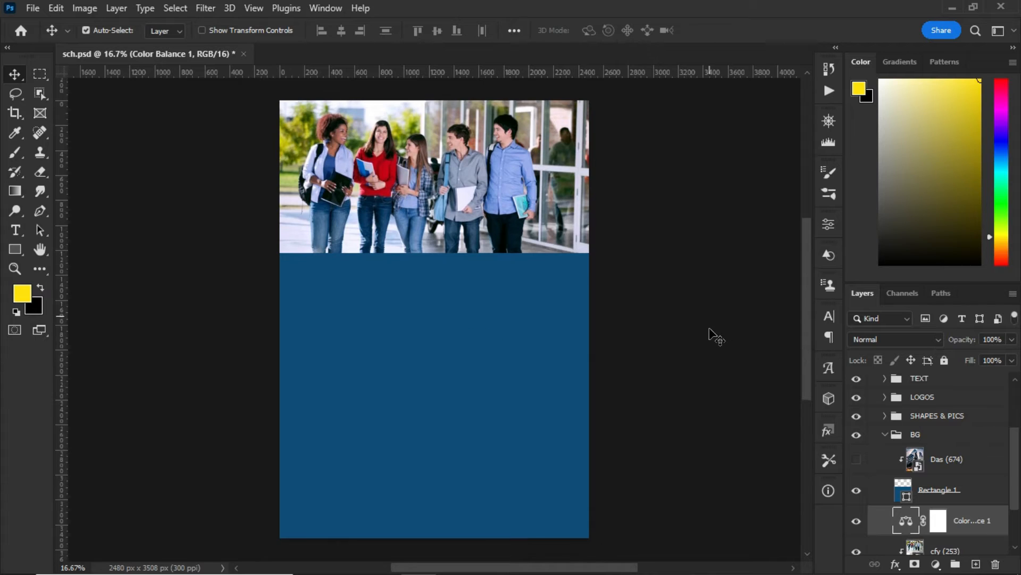
pyautogui.moveTo(259, 264)
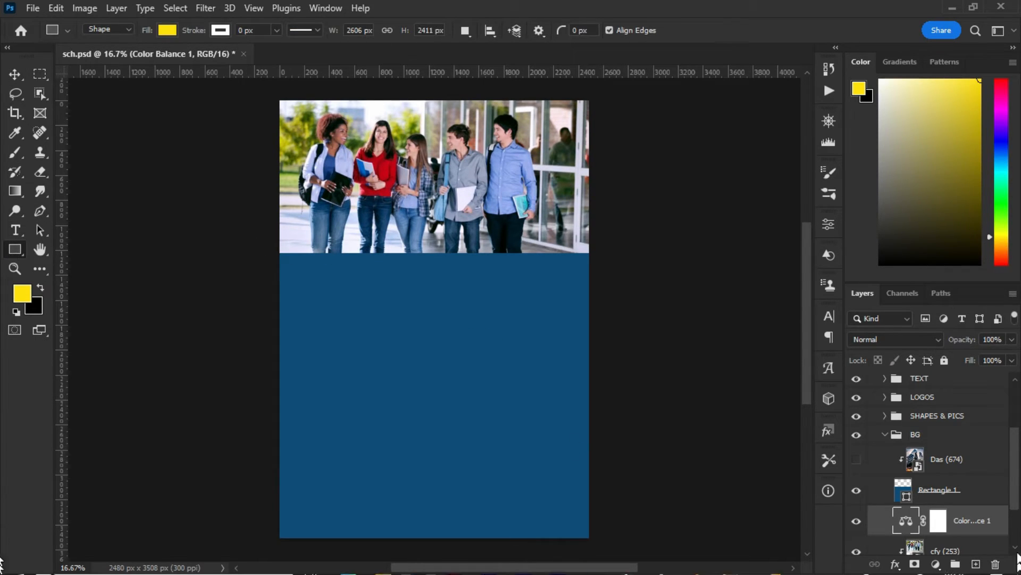
pyautogui.click(946, 458)
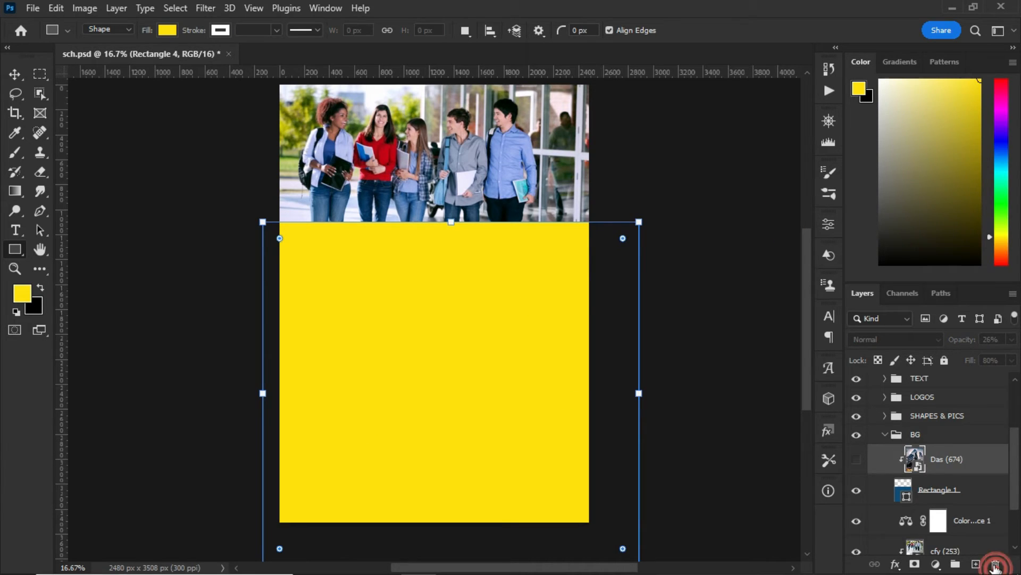
pyautogui.click(857, 463)
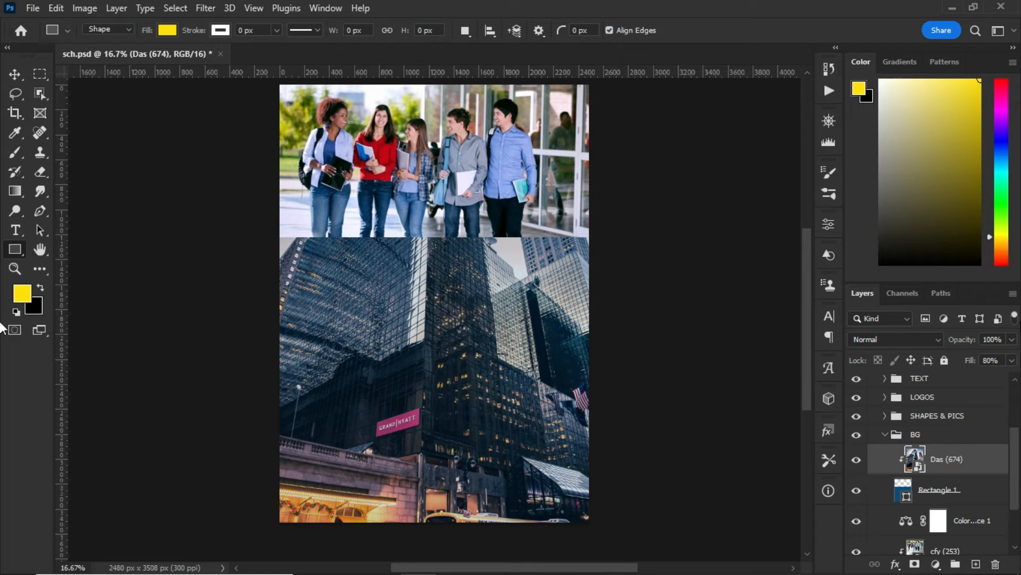
# - Fade the Das (674) building photo to 26% opacity and 80% fill over the blue background
pyautogui.click(991, 338)
pyautogui.write('26')
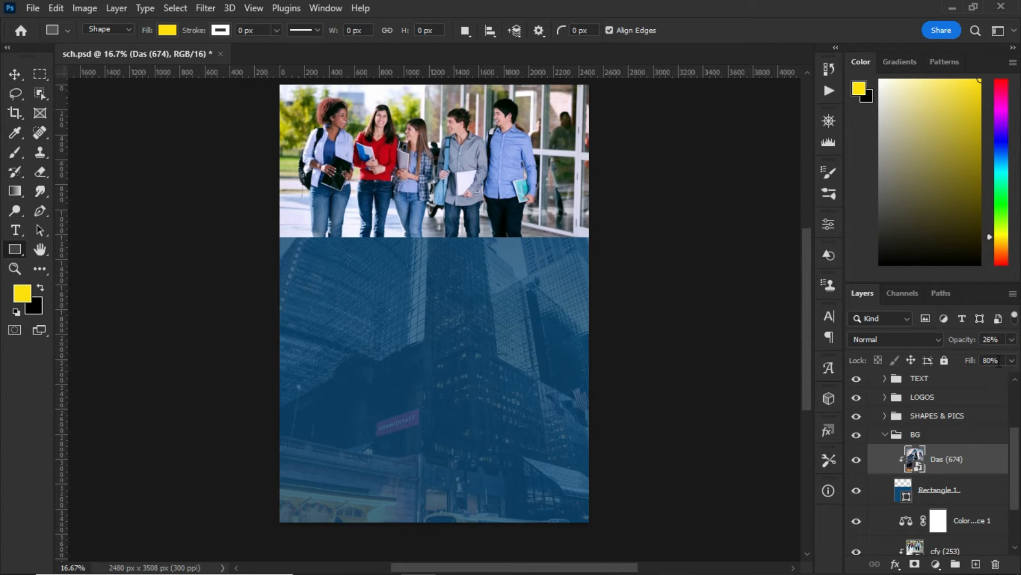
pyautogui.click(991, 359)
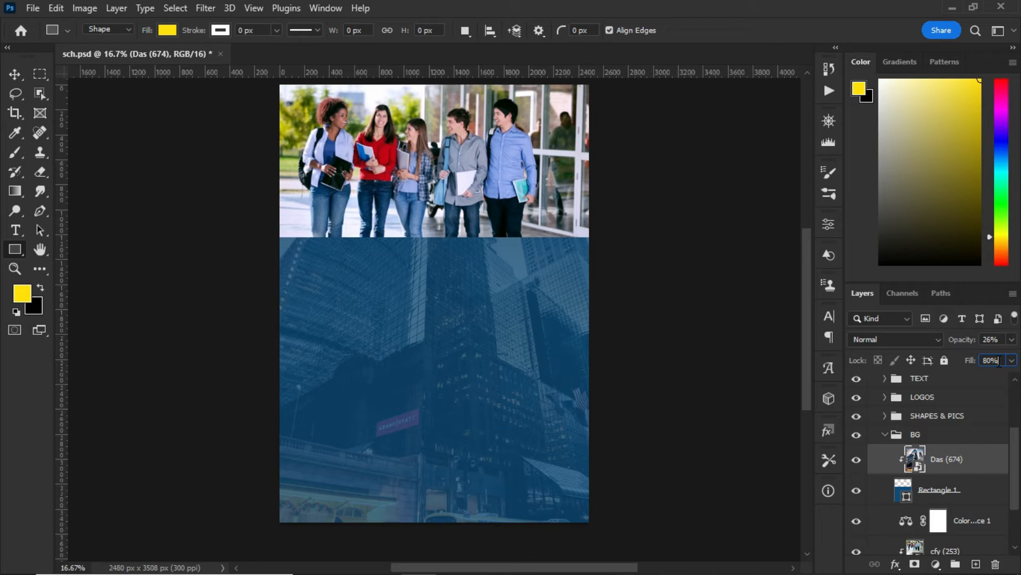
pyautogui.write('8')
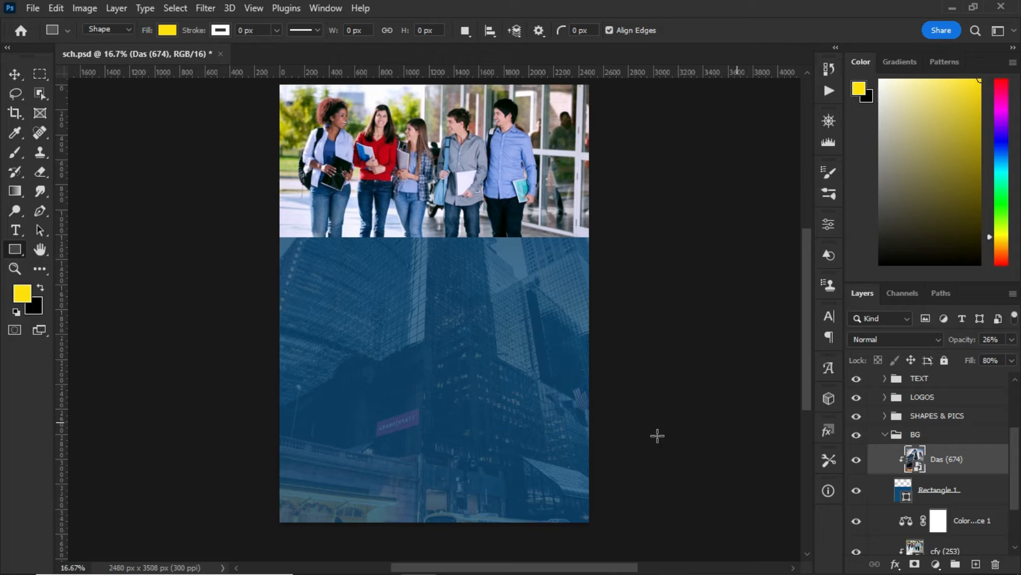
pyautogui.click(15, 73)
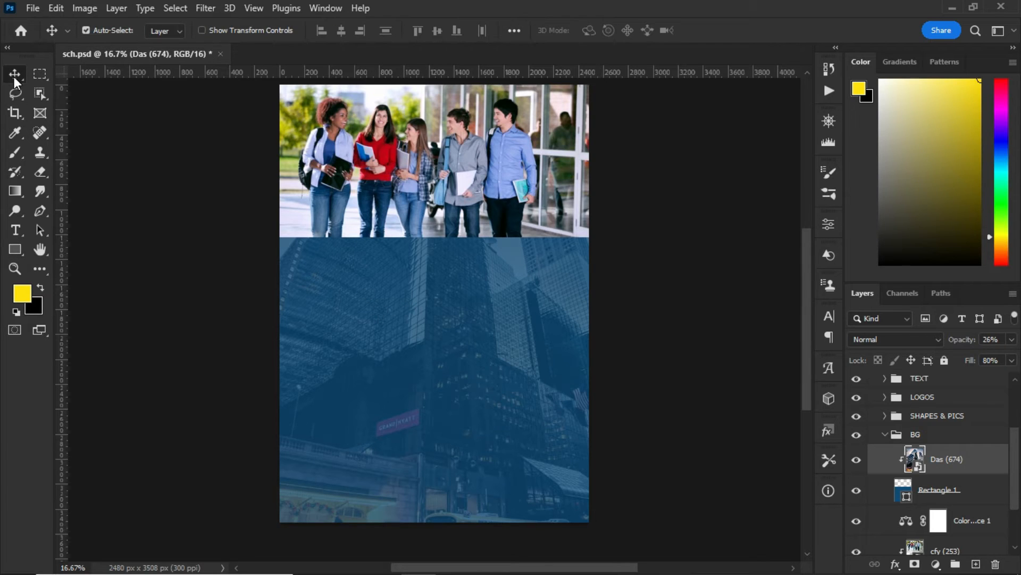
pyautogui.moveTo(418, 287)
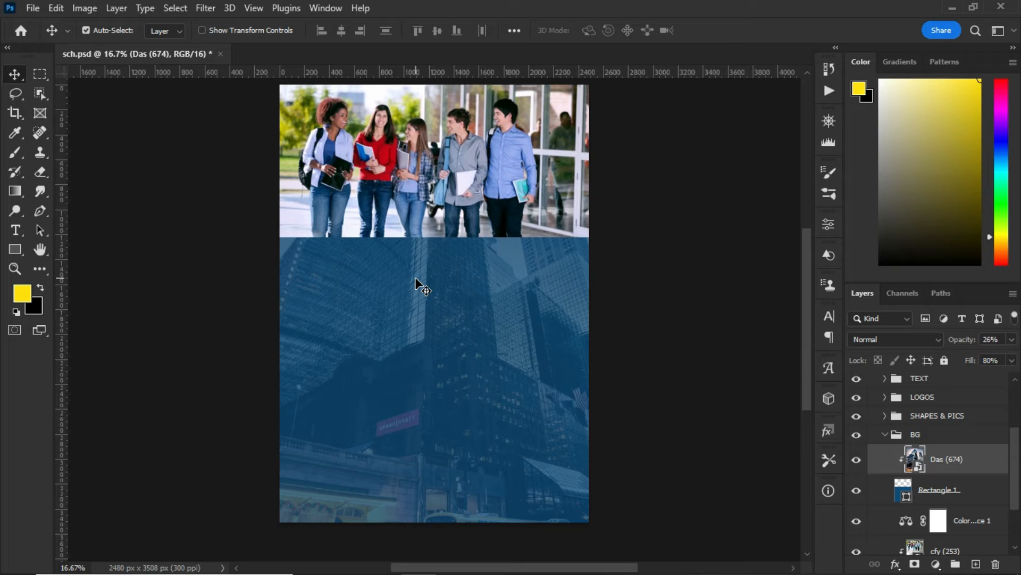
pyautogui.moveTo(422, 291)
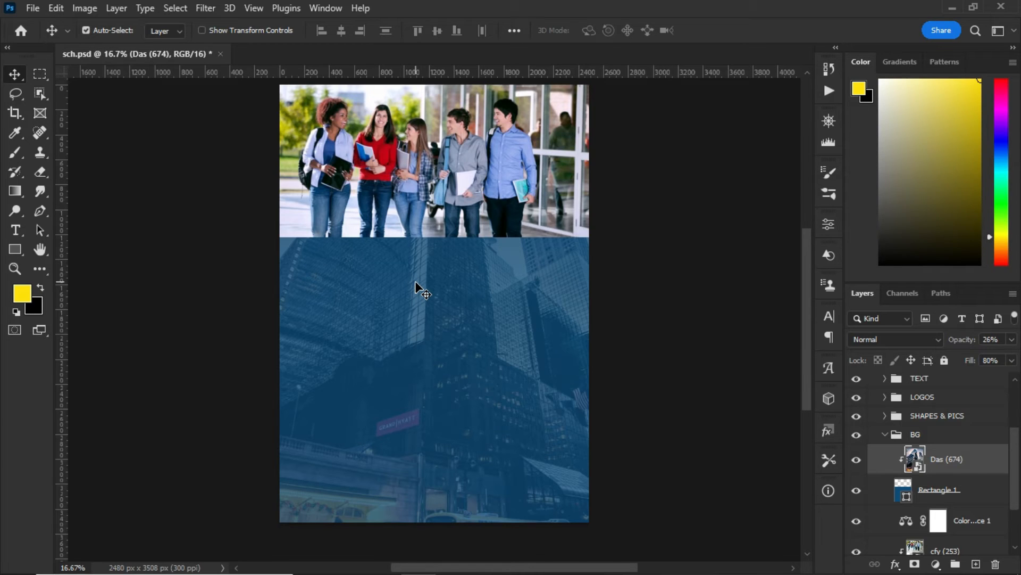
pyautogui.moveTo(445, 251)
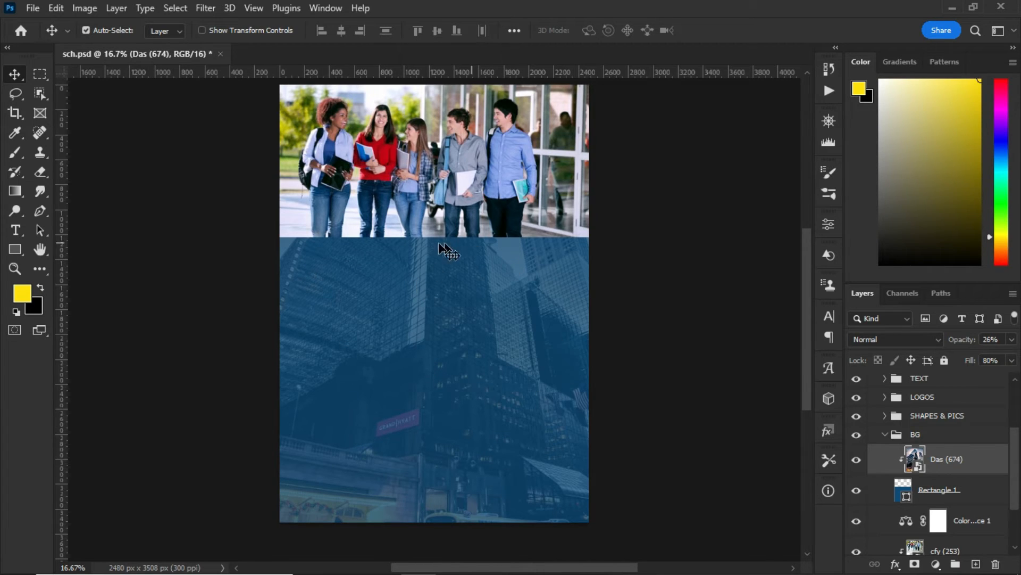
pyautogui.moveTo(449, 297)
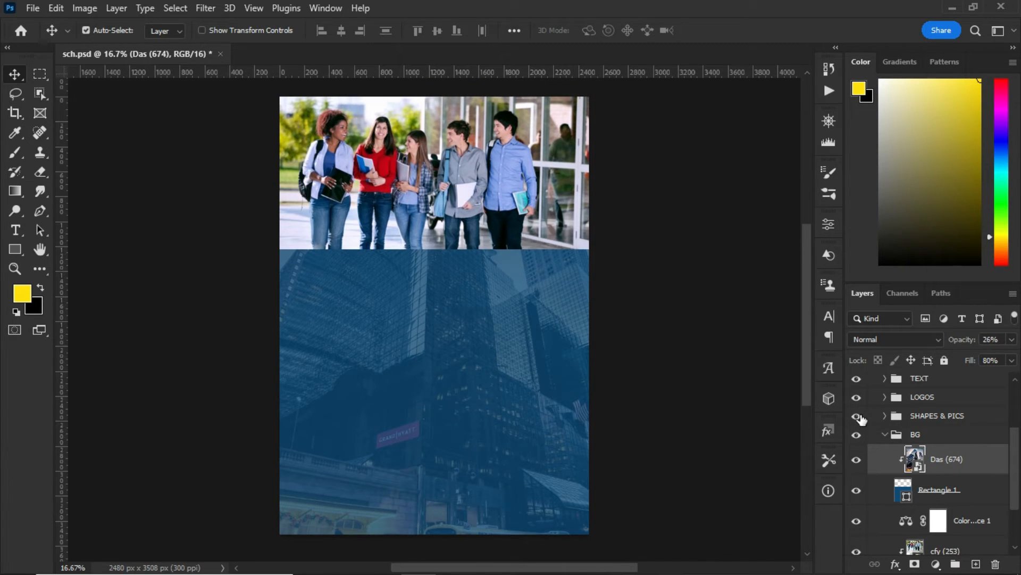
# - Show SHAPES & PICS, draw a small yellow banner under the header, and reveal the white circle
pyautogui.click(856, 415)
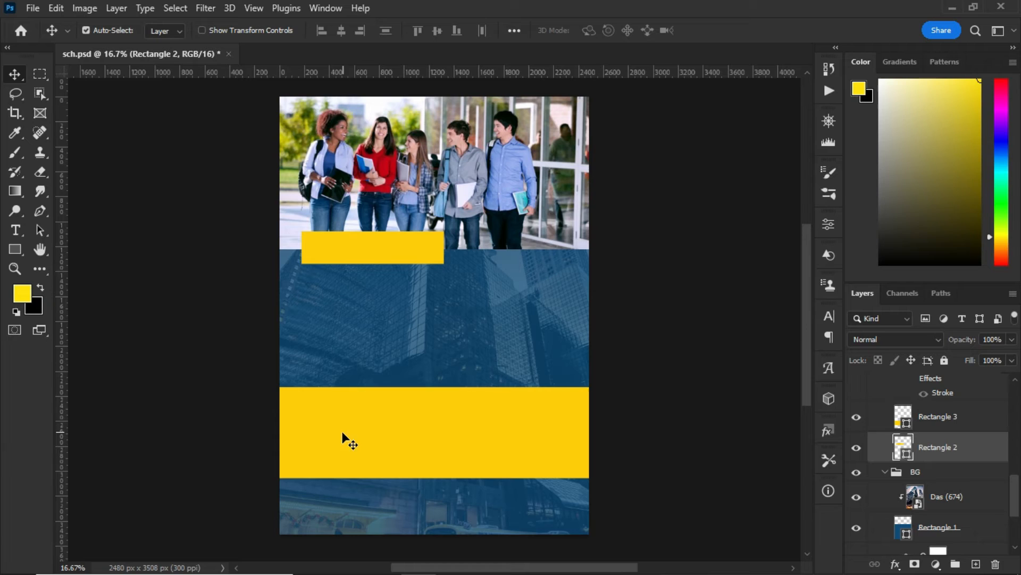
pyautogui.moveTo(25, 257)
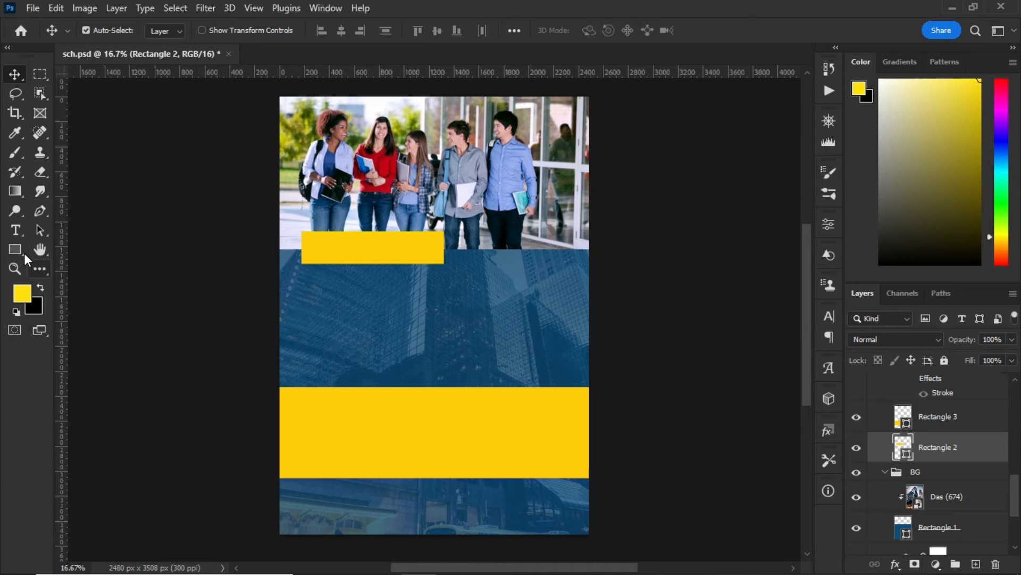
pyautogui.click(14, 248)
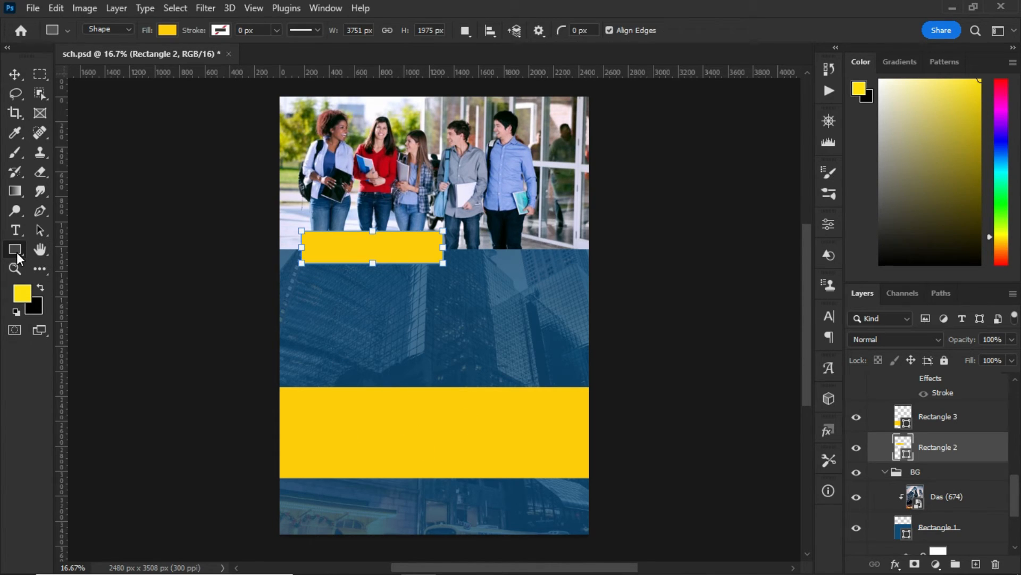
pyautogui.moveTo(14, 249)
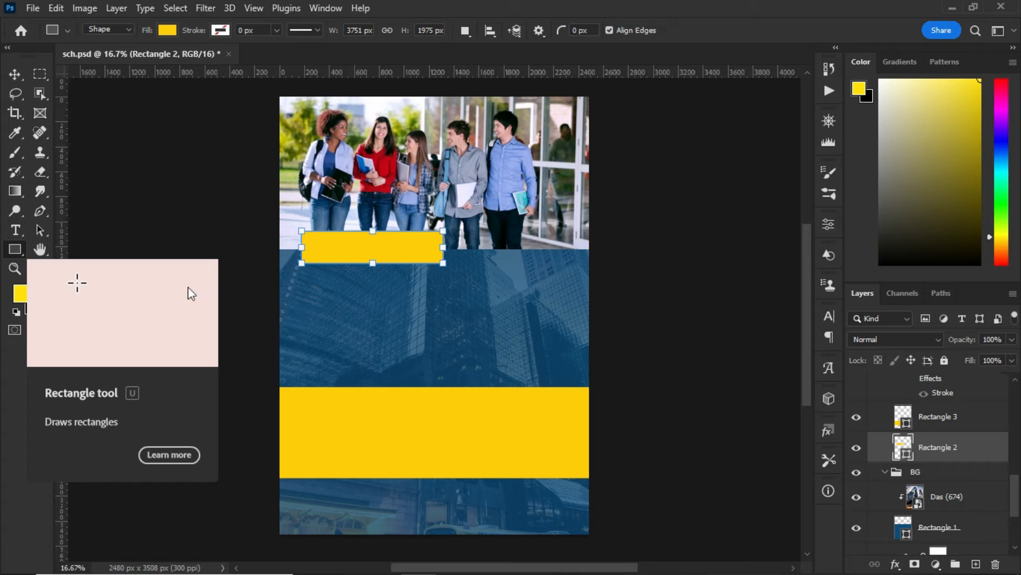
pyautogui.moveTo(341, 289); pyautogui.dragTo(430, 320)
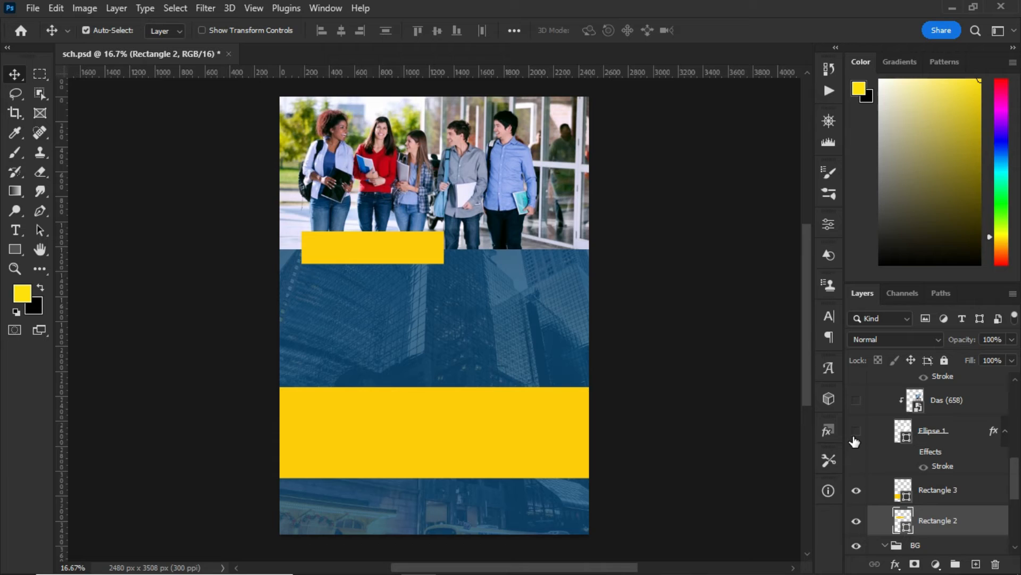
pyautogui.click(856, 435)
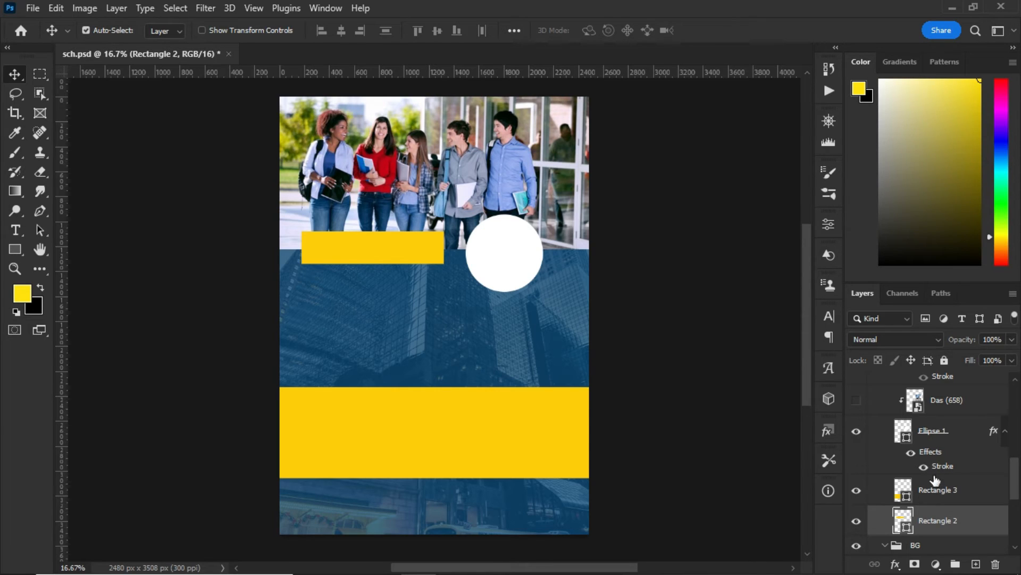
pyautogui.moveTo(940, 470)
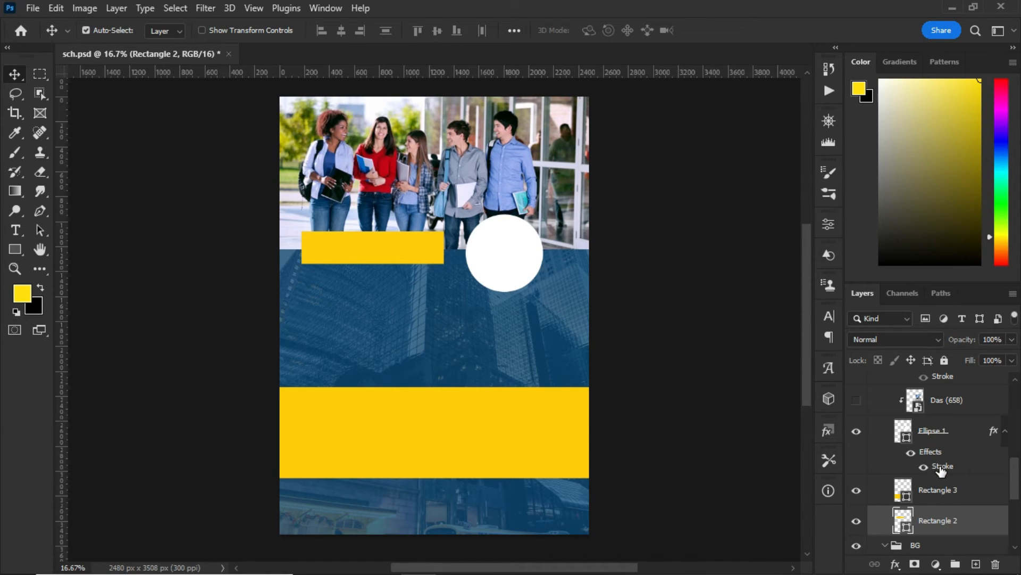
# - Keep the Ellipse 1 stroke as a 16 px white outside outline around the building photo circle
pyautogui.doubleClick(943, 466)
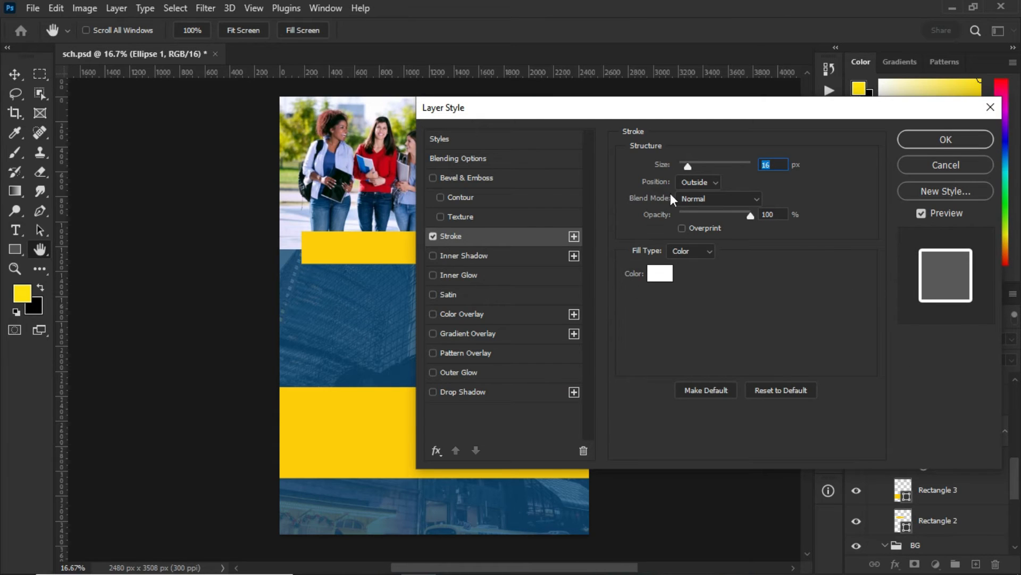
pyautogui.moveTo(687, 166)
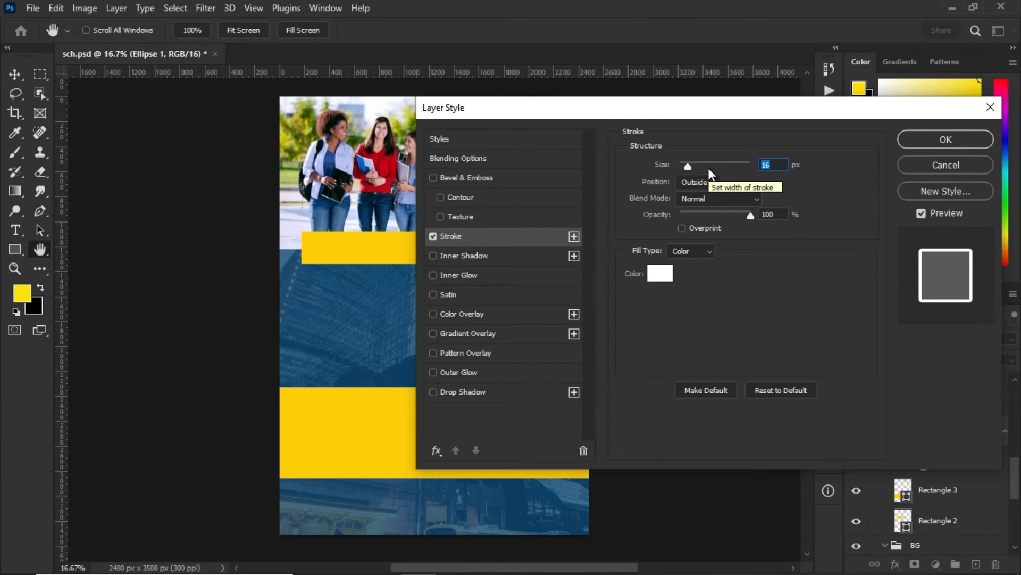
pyautogui.moveTo(693, 201)
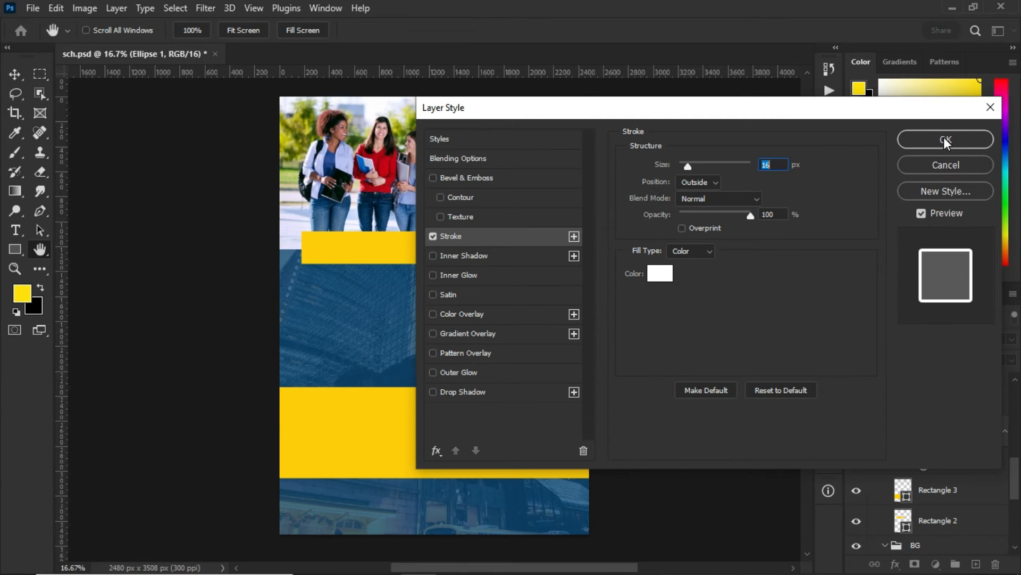
pyautogui.click(945, 140)
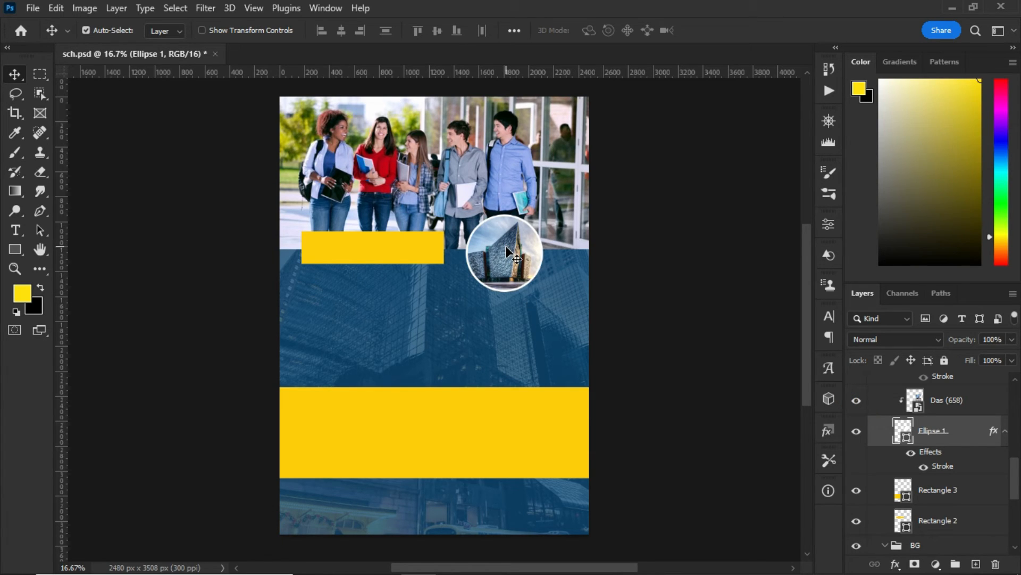
pyautogui.moveTo(535, 293)
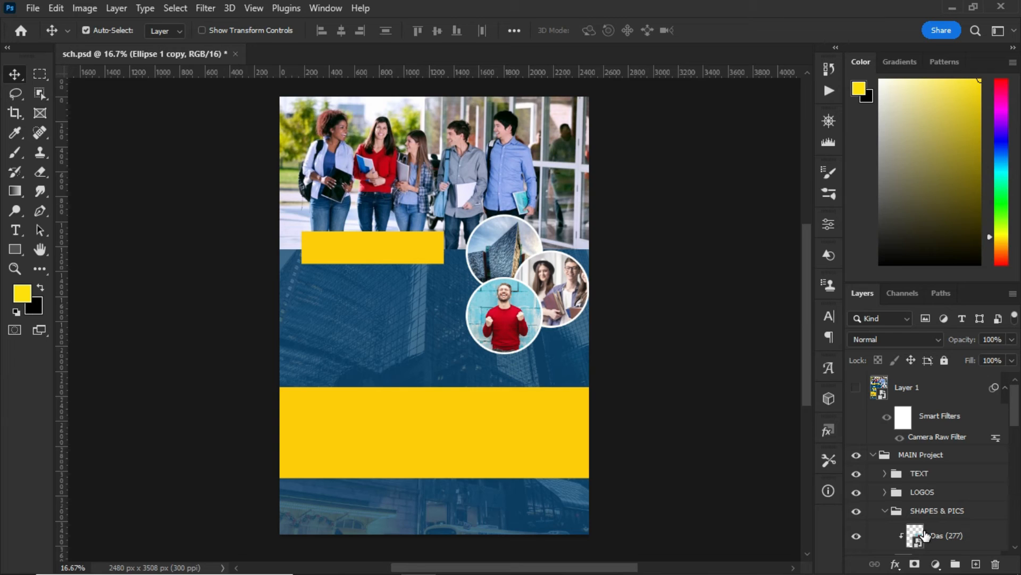
pyautogui.moveTo(892, 489)
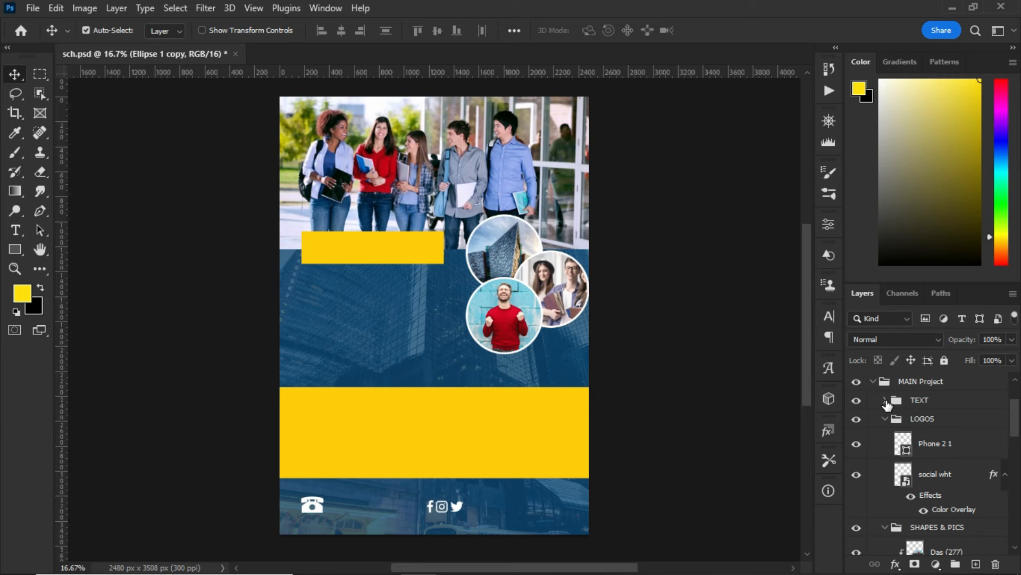
# - Expand the TEXT group and show the enrol headline, 2028 admission, university name and course list
pyautogui.click(885, 400)
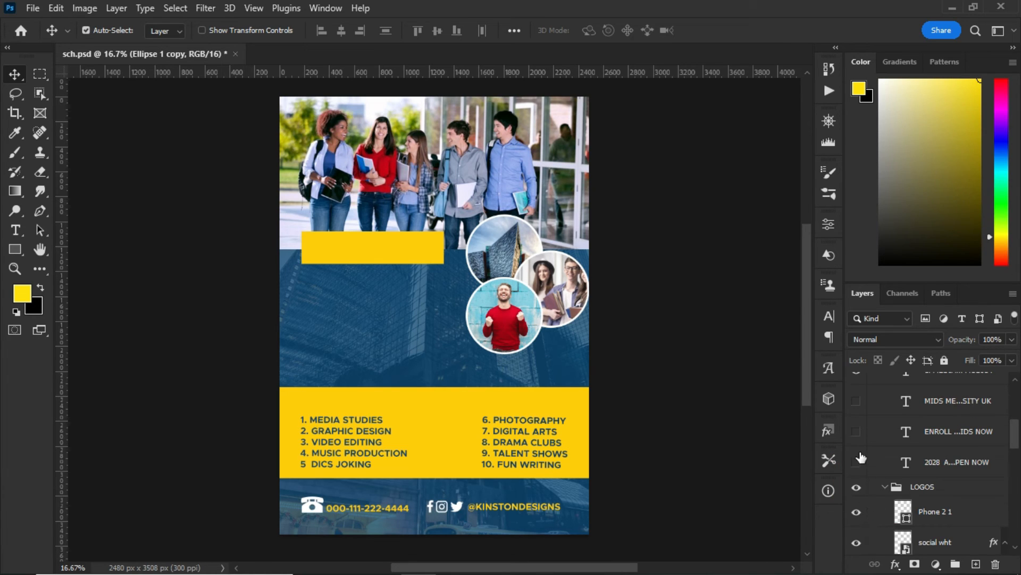
pyautogui.click(856, 431)
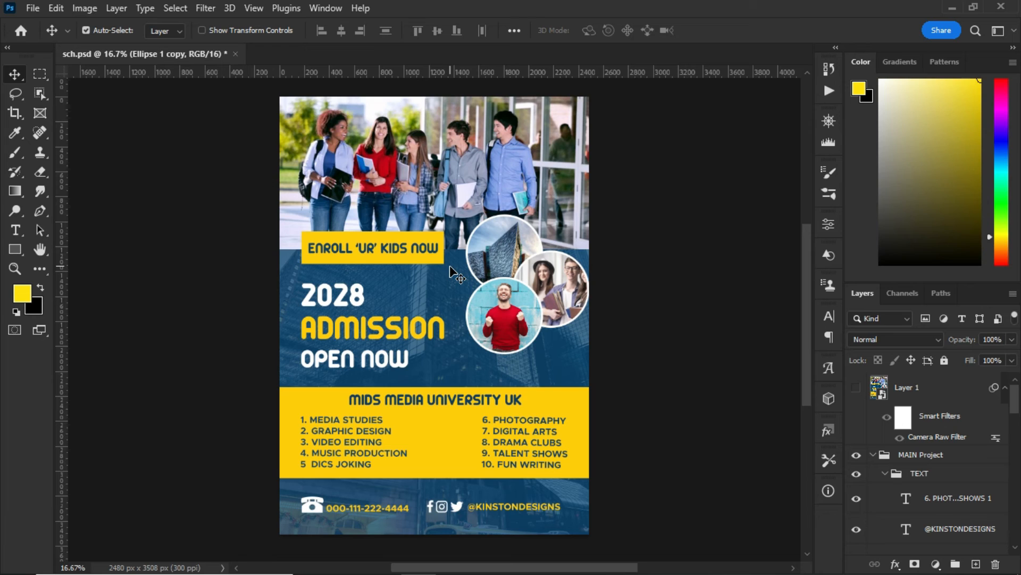
pyautogui.moveTo(887, 415)
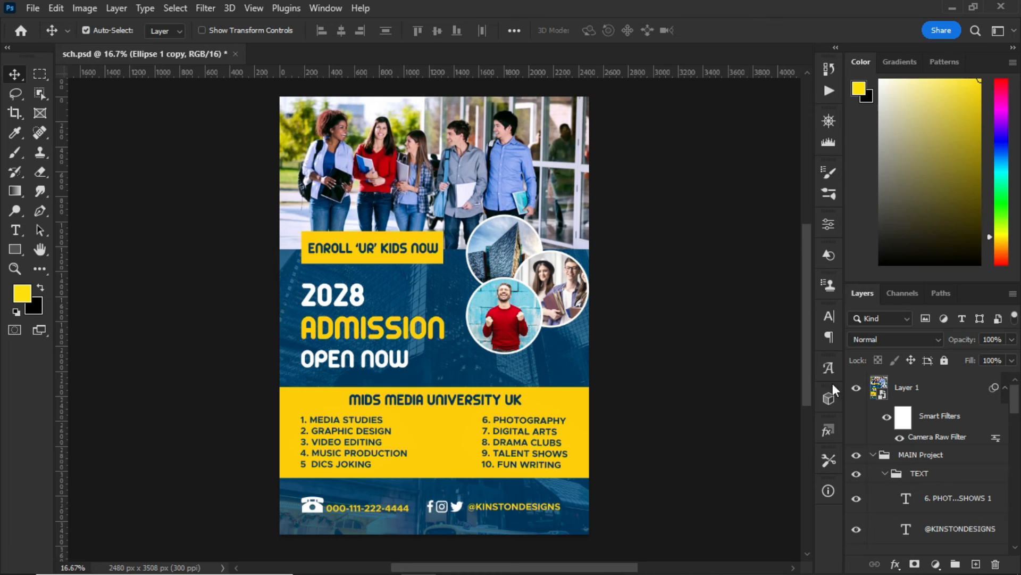
pyautogui.moveTo(935, 423)
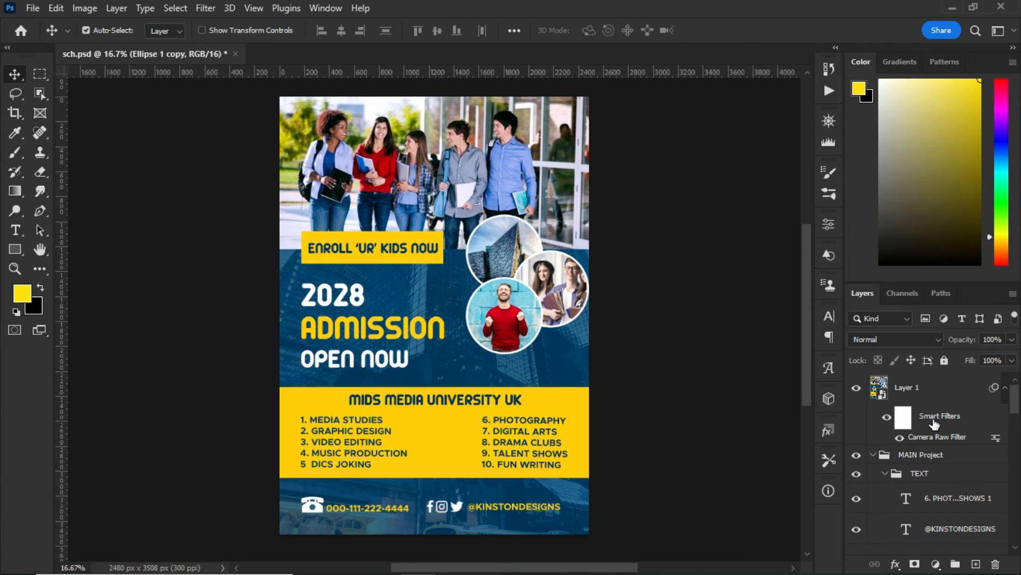
# - Select the merged flyer Layer 1 and launch the Camera Raw Filter on it
pyautogui.click(205, 7)
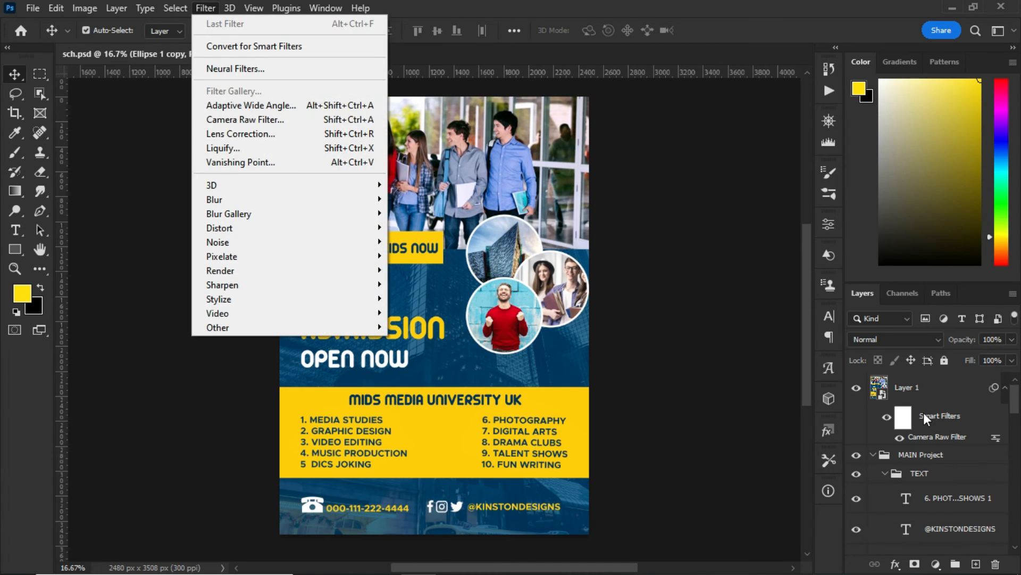
pyautogui.click(918, 387)
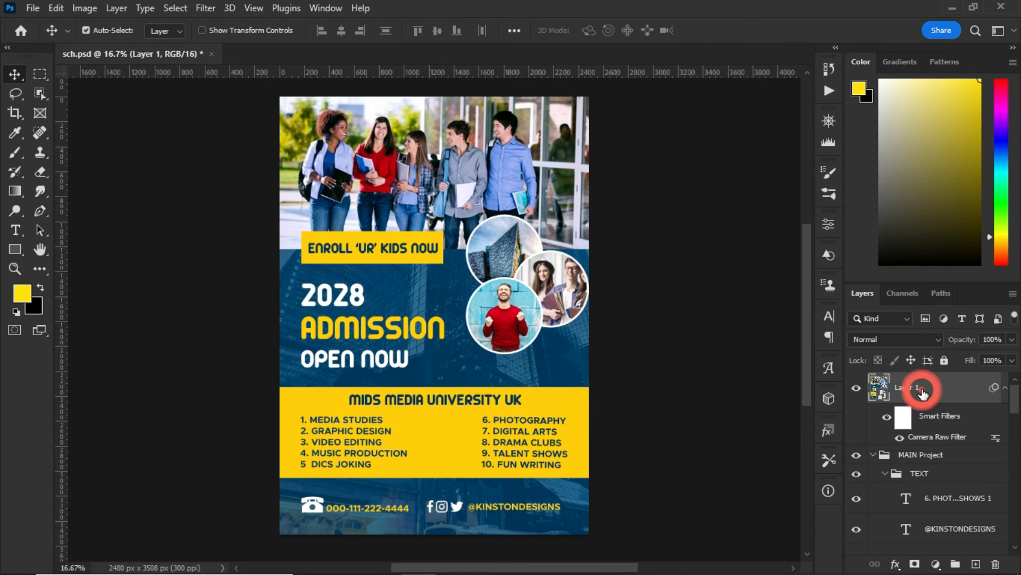
pyautogui.rightClick(918, 387)
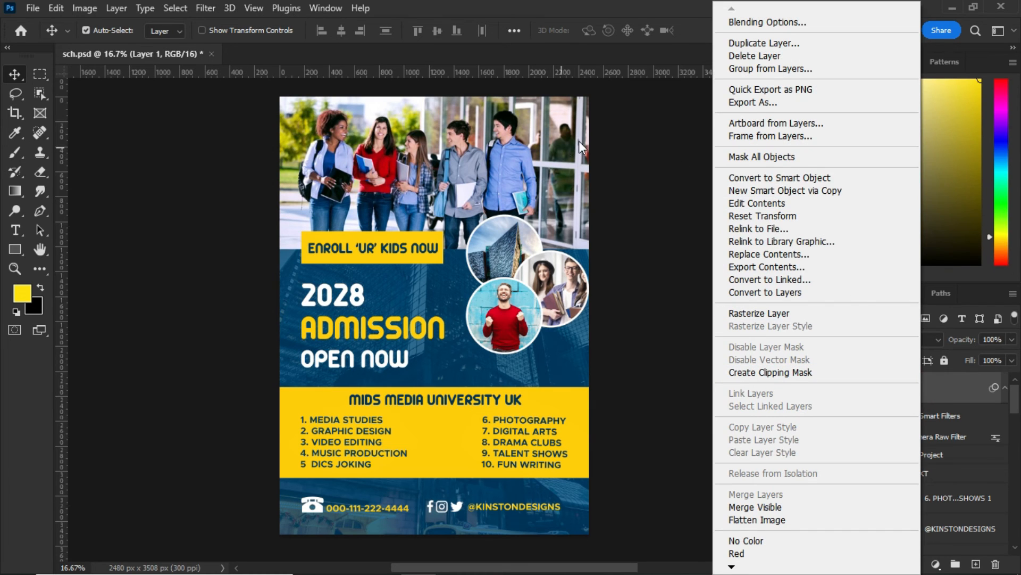
pyautogui.click(205, 7)
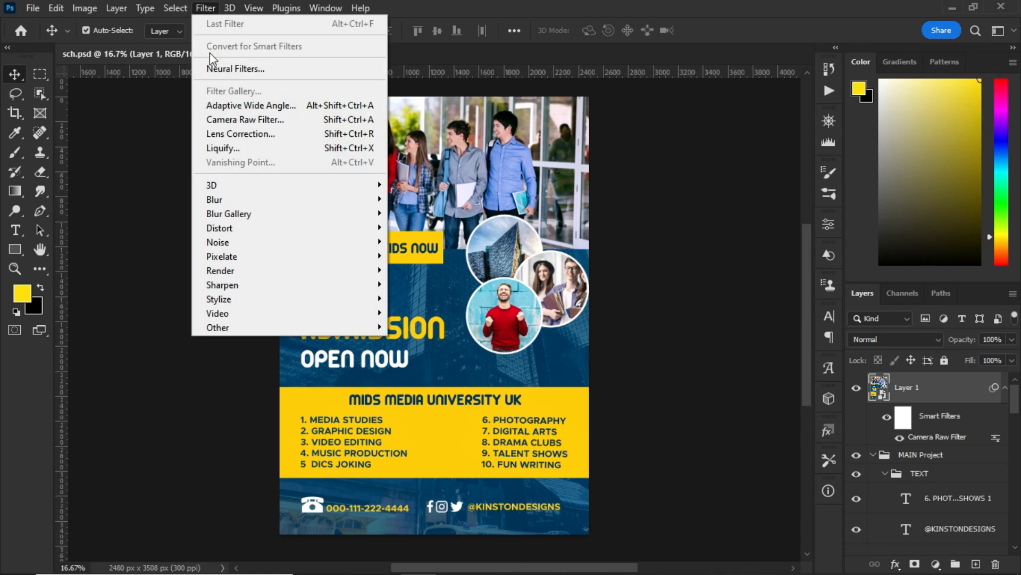
pyautogui.moveTo(246, 119)
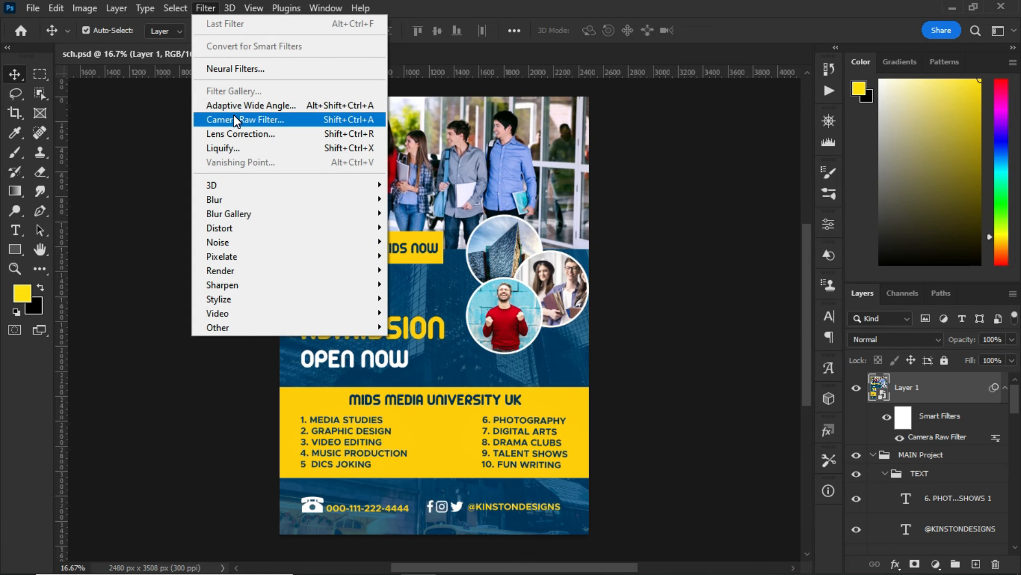
pyautogui.click(244, 119)
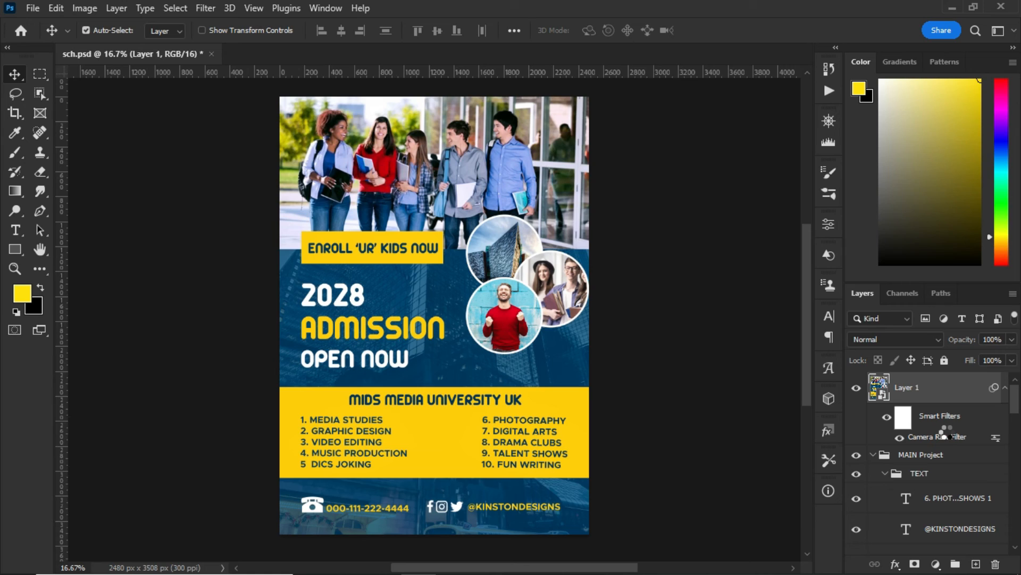
pyautogui.moveTo(947, 431)
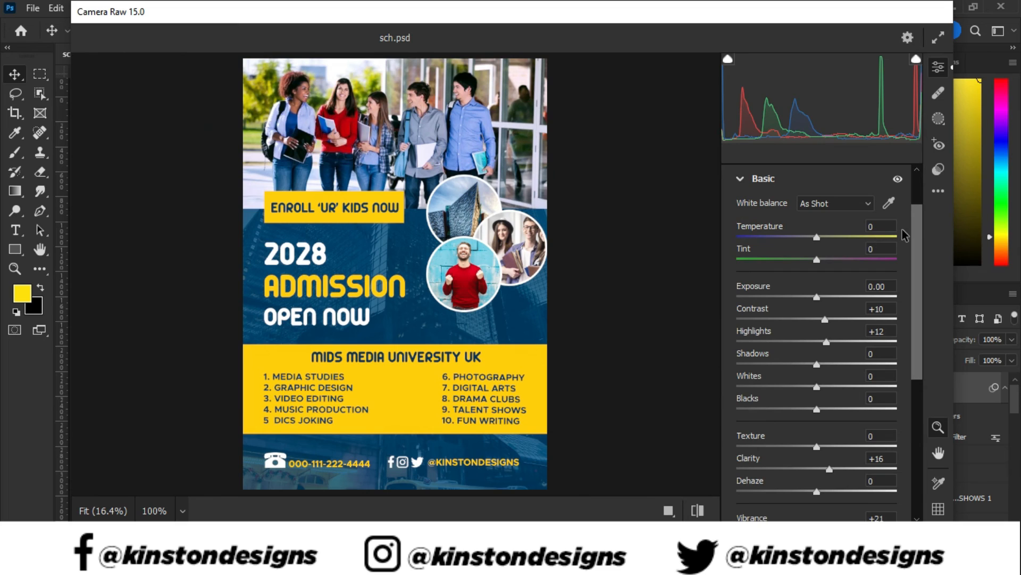
# - Apply Contrast +10, Highlights +12, Clarity +16, Vibrance +21, compare before/after and confirm
pyautogui.scroll(-3)
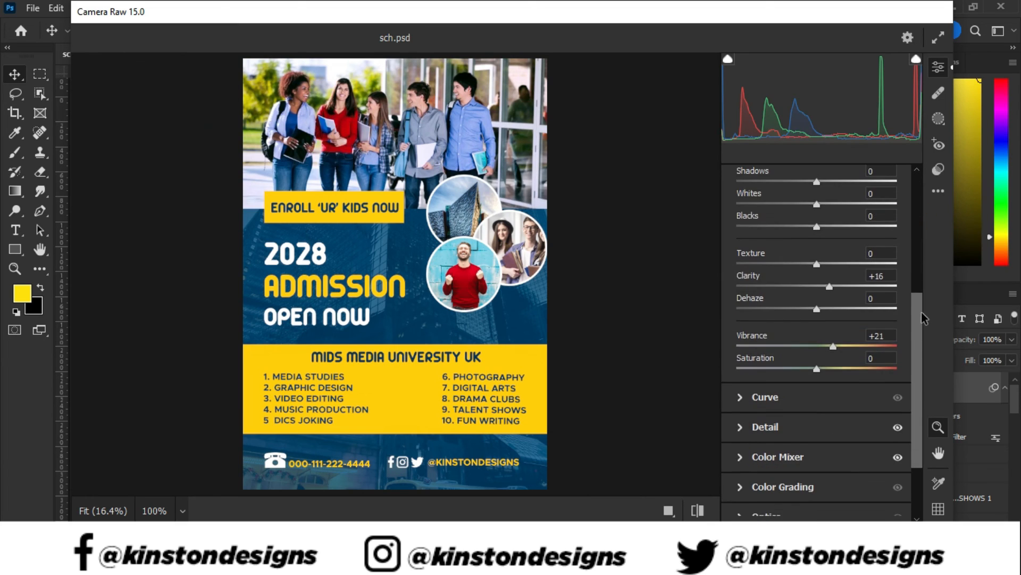
pyautogui.scroll(-3)
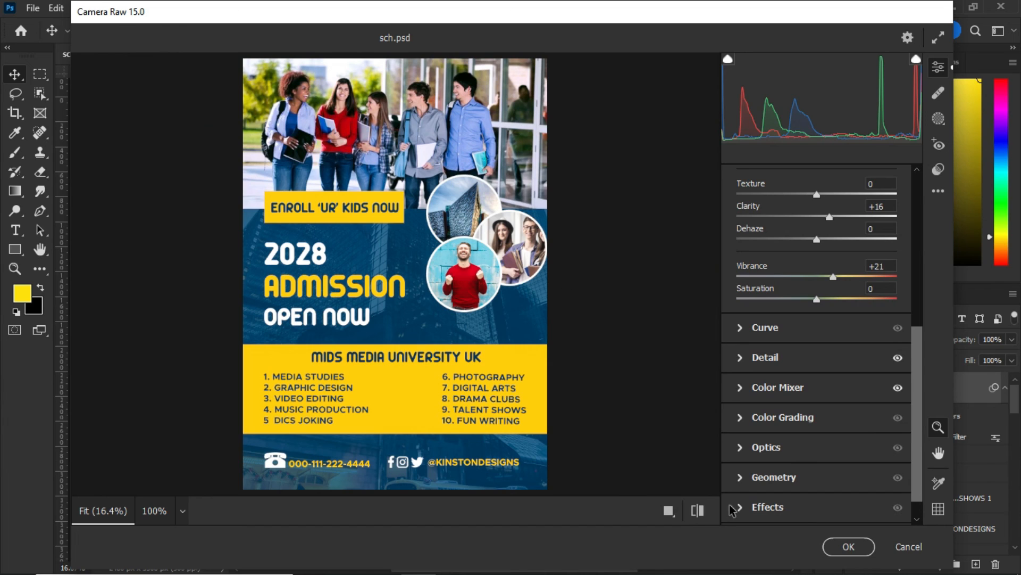
pyautogui.click(696, 510)
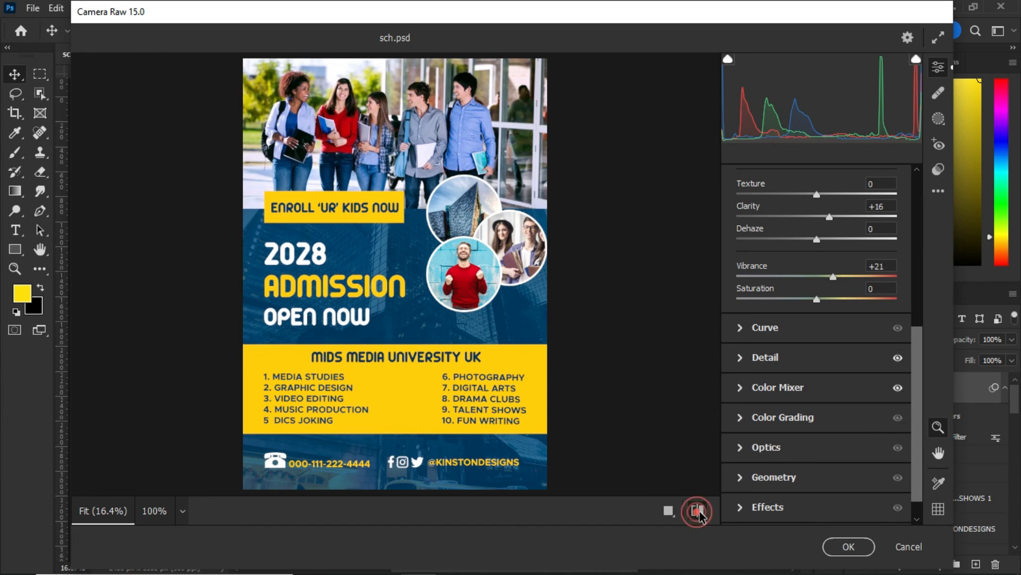
pyautogui.moveTo(696, 509)
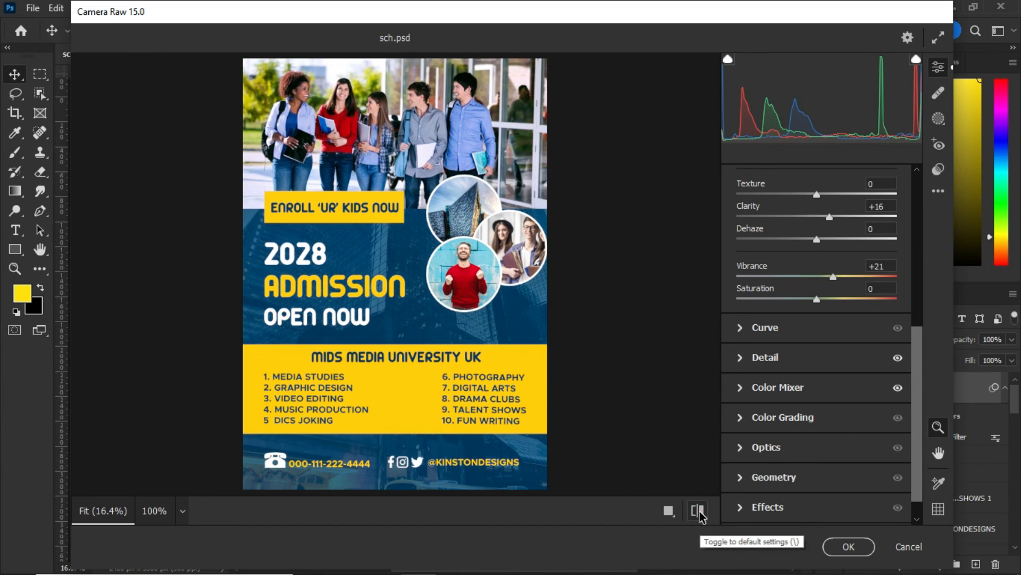
pyautogui.click(848, 546)
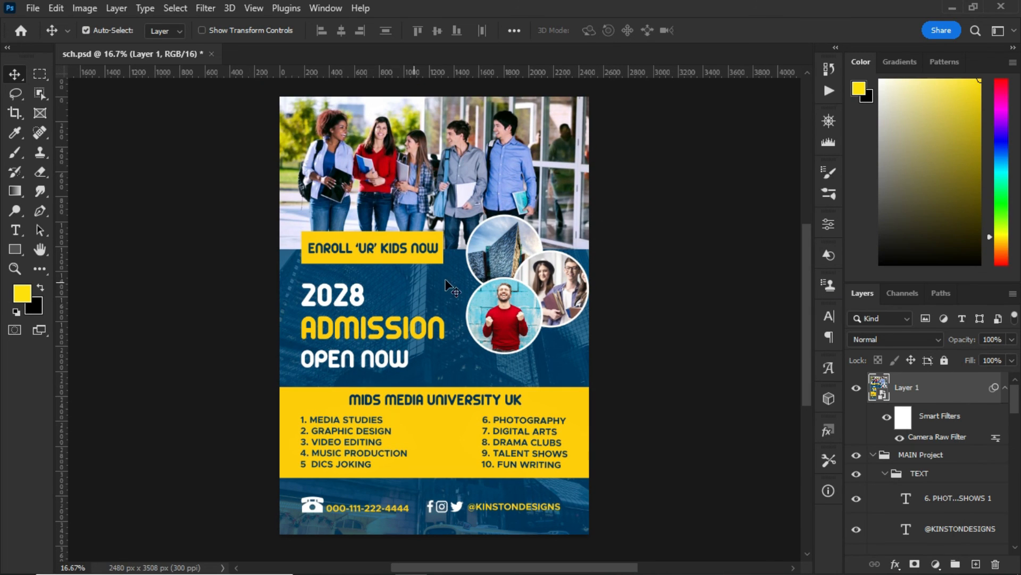